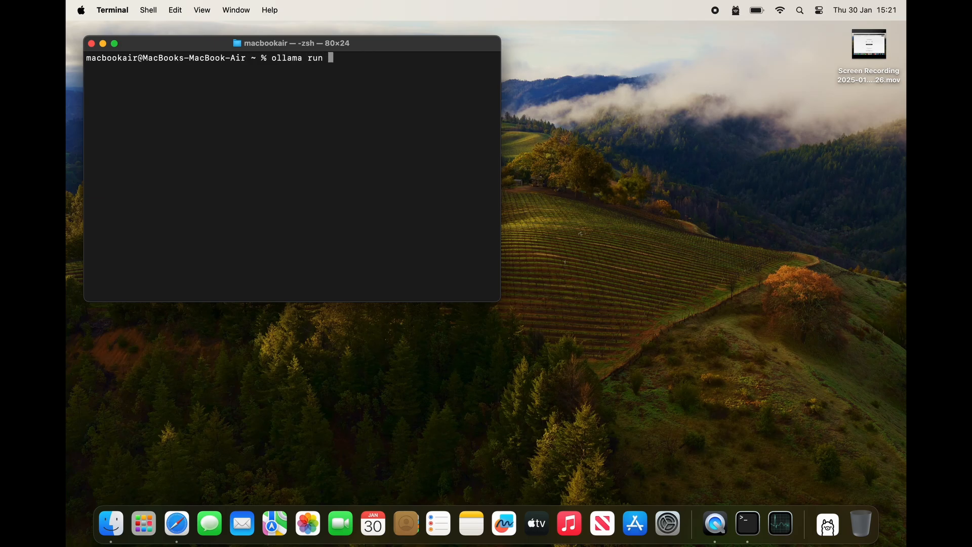
# Run deepseek-r1:1.5b, send 'hello', reply 'nothing for now. Thank…', and quit with /bye.
pyautogui.write('deepsee')
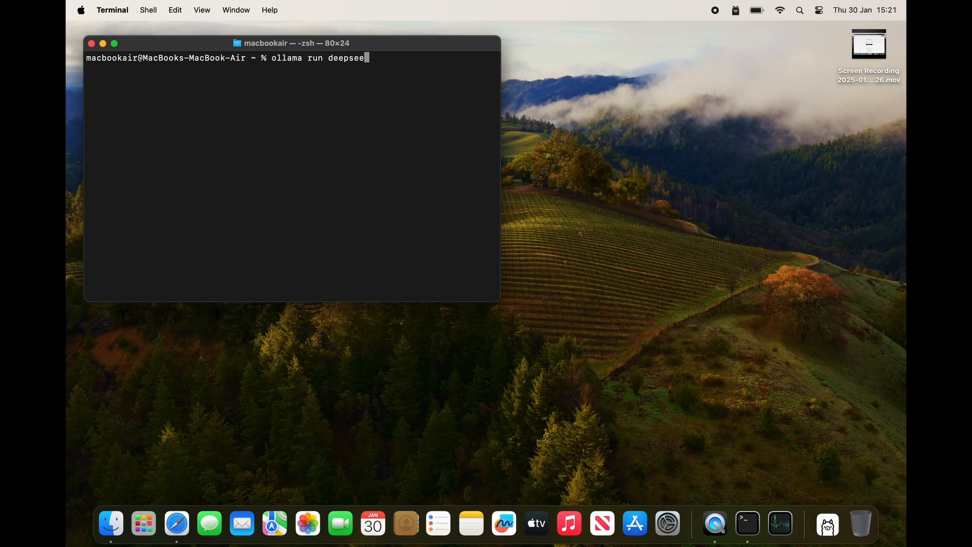
pyautogui.write('k-r1')
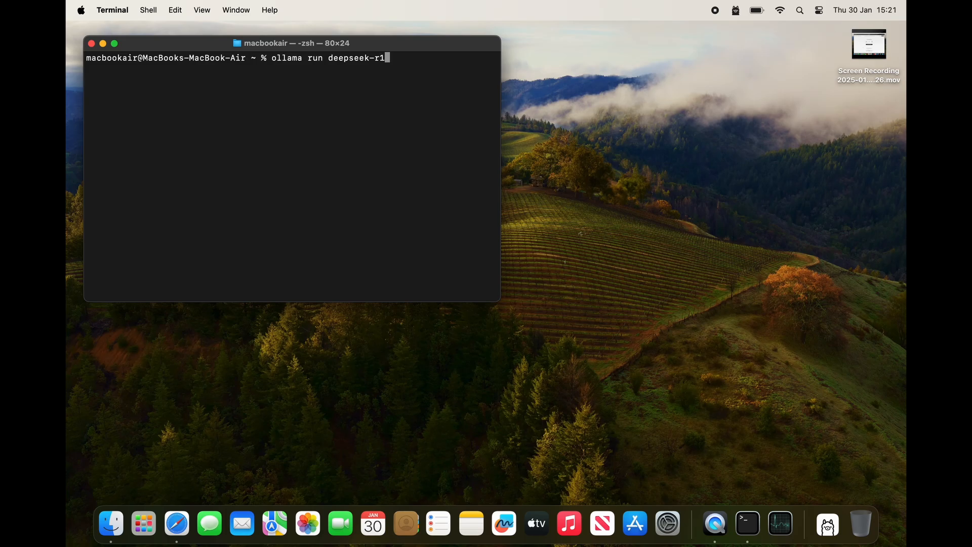
pyautogui.write(':1.5b')
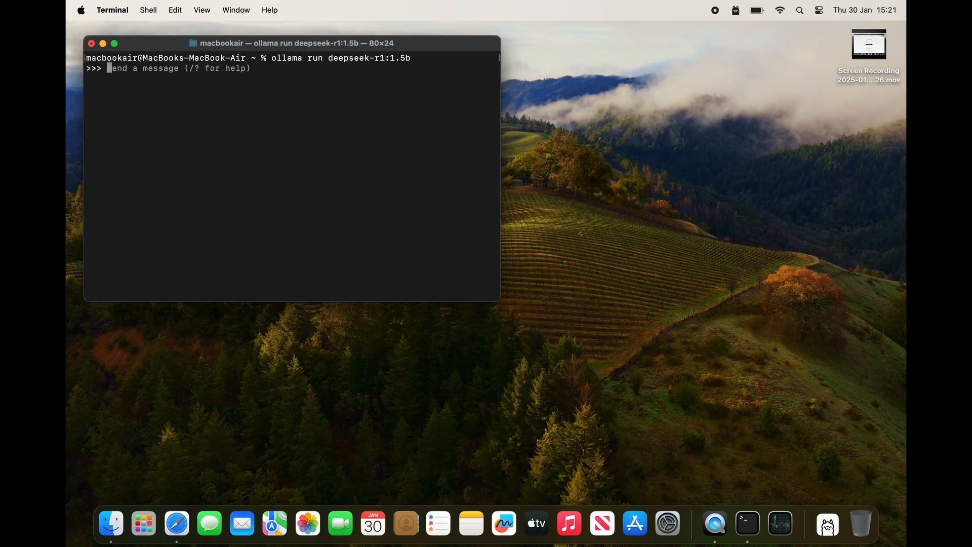
pyautogui.write('hello')
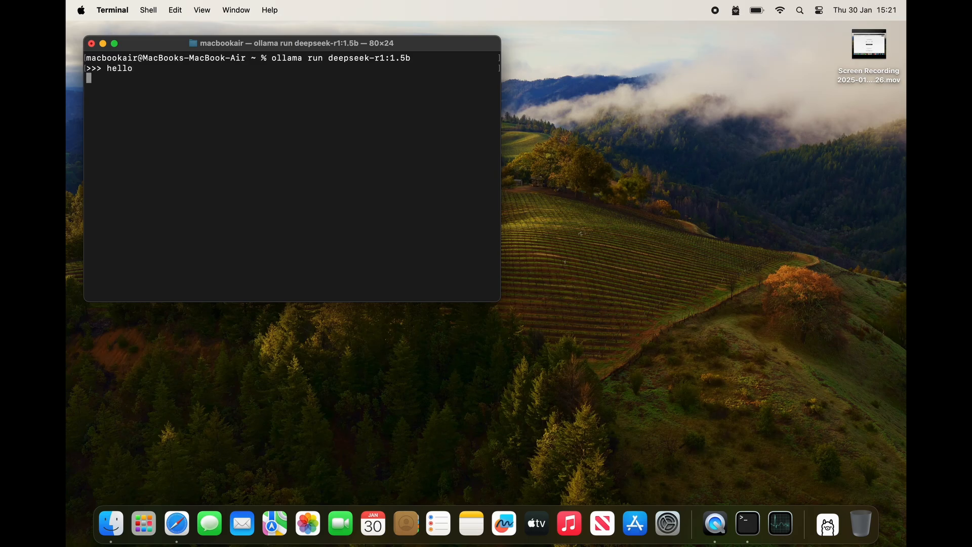
pyautogui.press('Return')
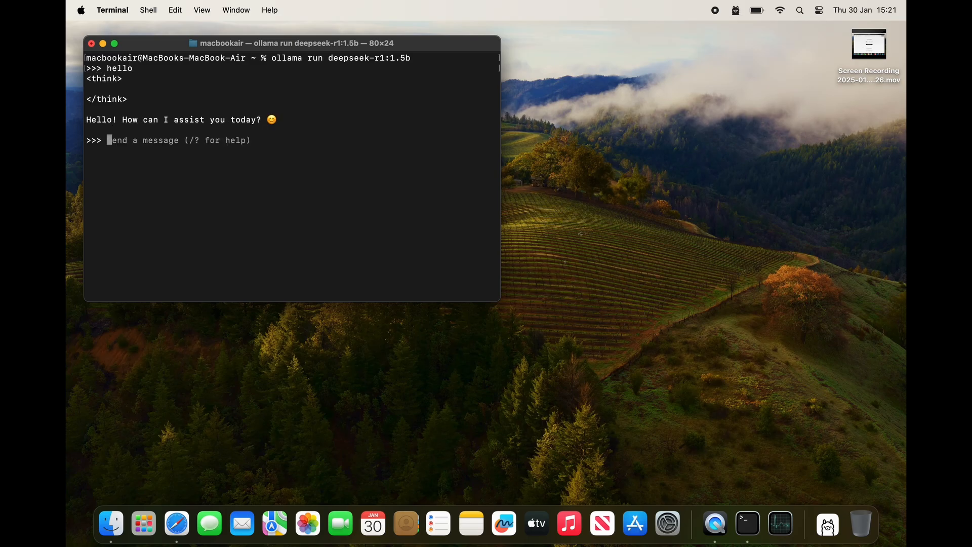
pyautogui.write('nothing for')
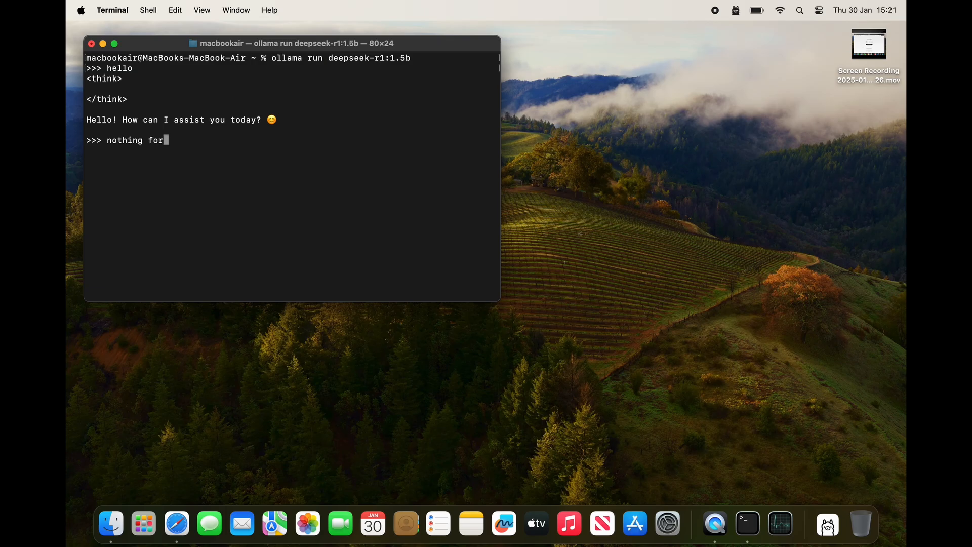
pyautogui.write('now. Thanks')
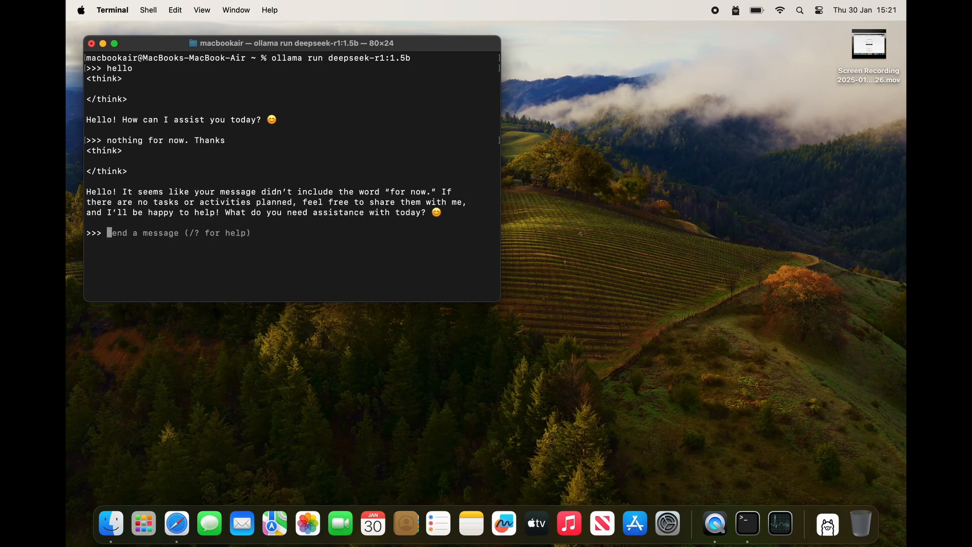
pyautogui.write('/by')
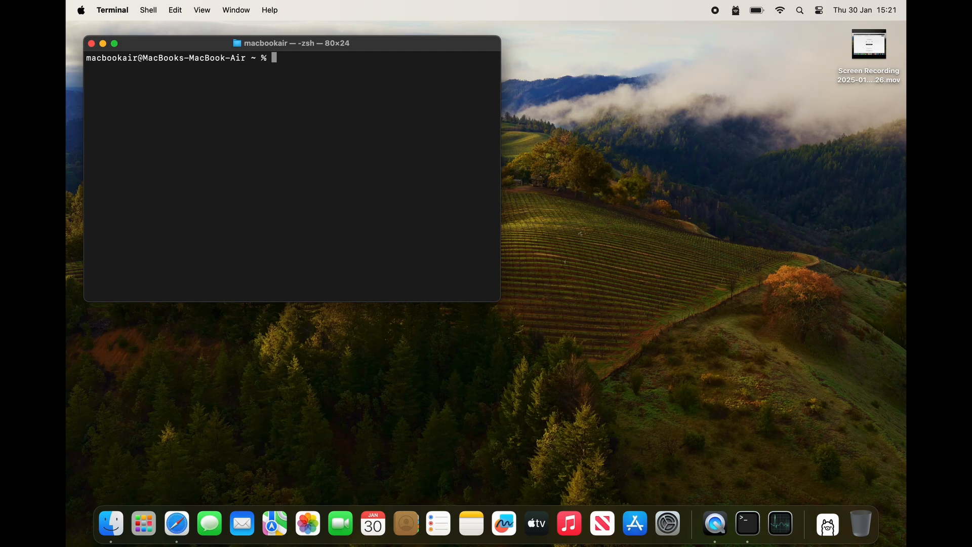
pyautogui.moveTo(110, 524)
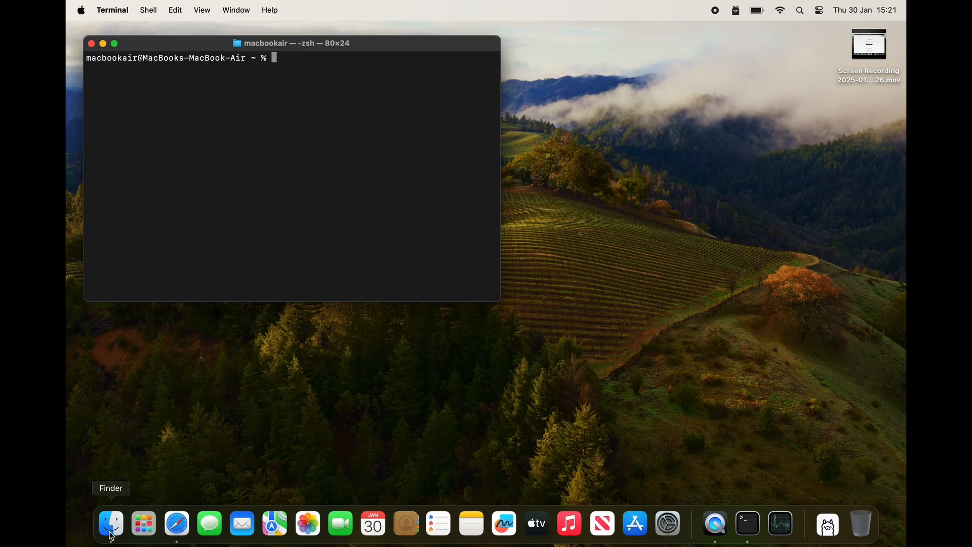
# Open ~/.ollama/models in Finder through Go to Folder.
pyautogui.click(110, 522)
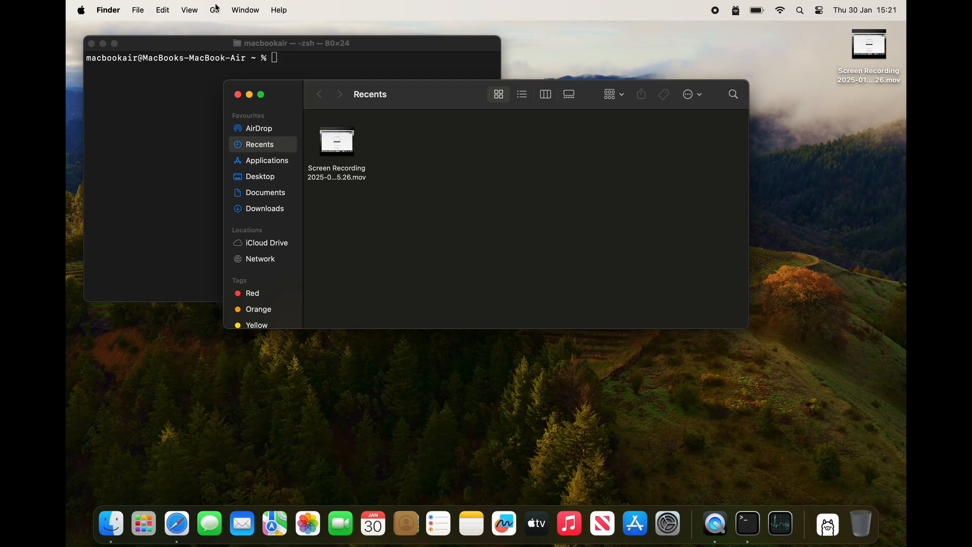
pyautogui.click(215, 10)
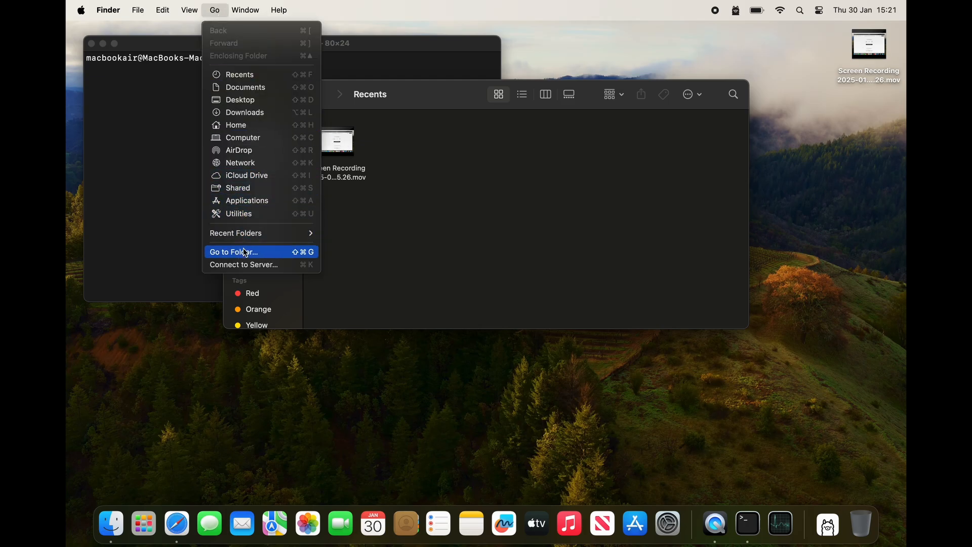
pyautogui.click(243, 251)
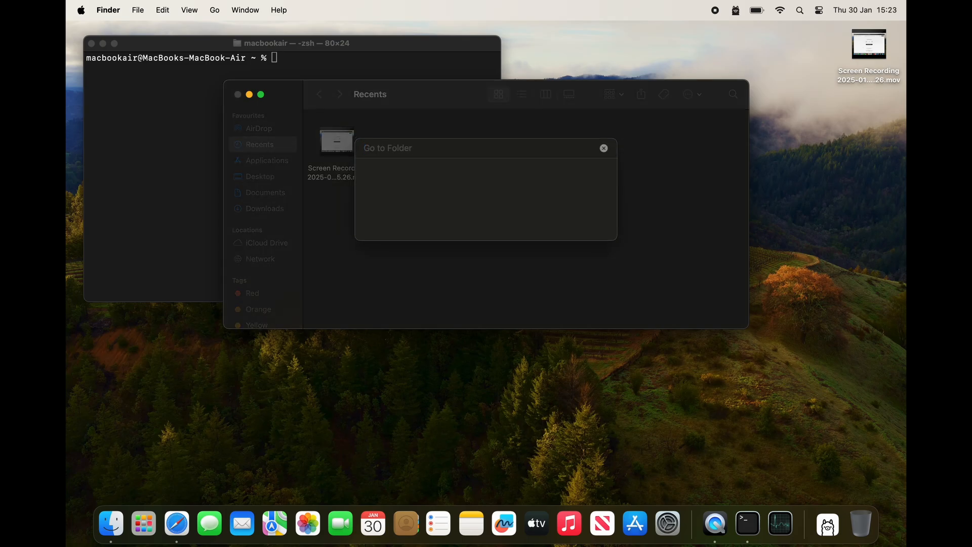
pyautogui.write('~')
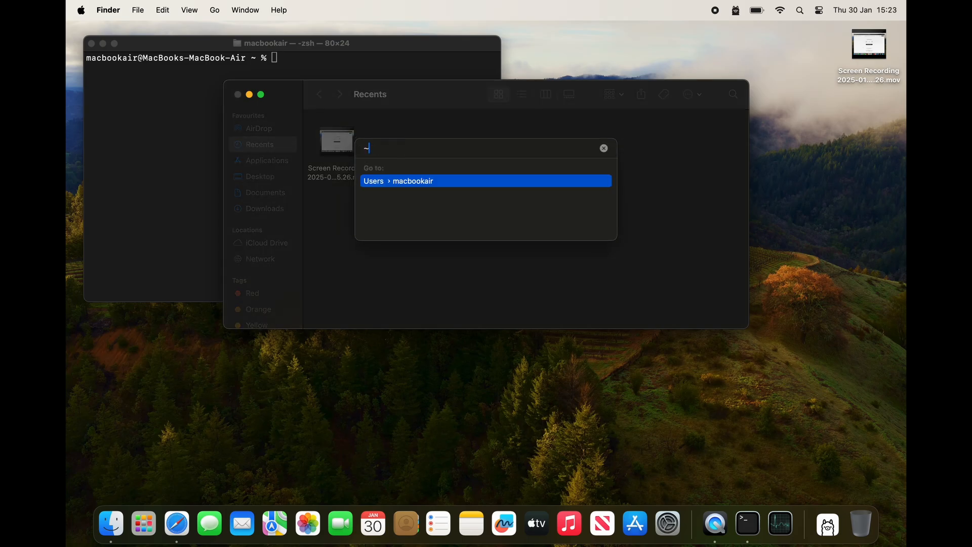
pyautogui.write('/ollama')
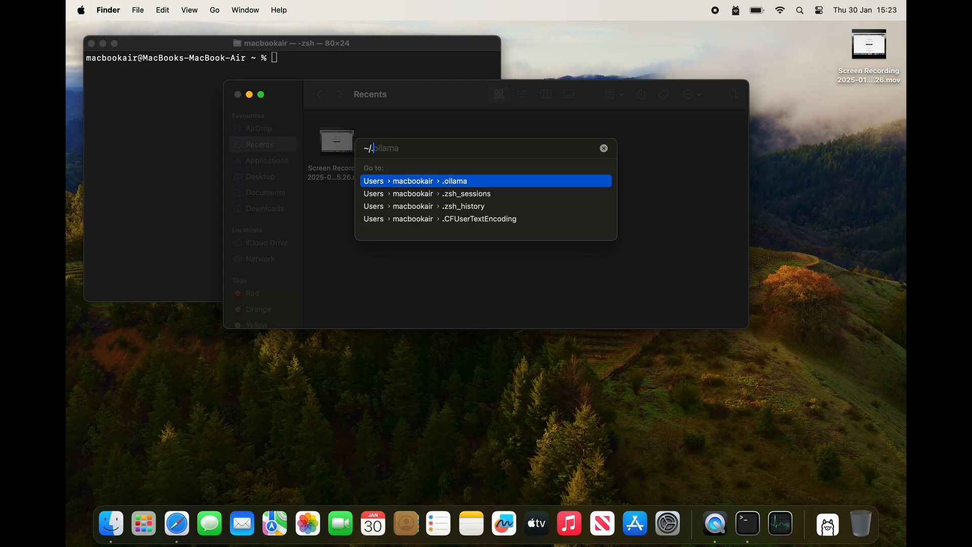
pyautogui.write('.ollam')
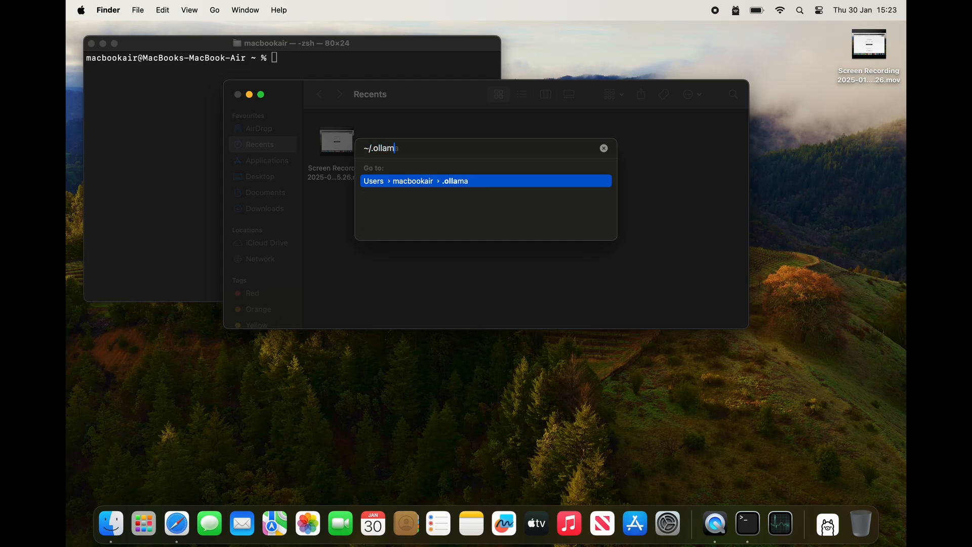
pyautogui.write('a')
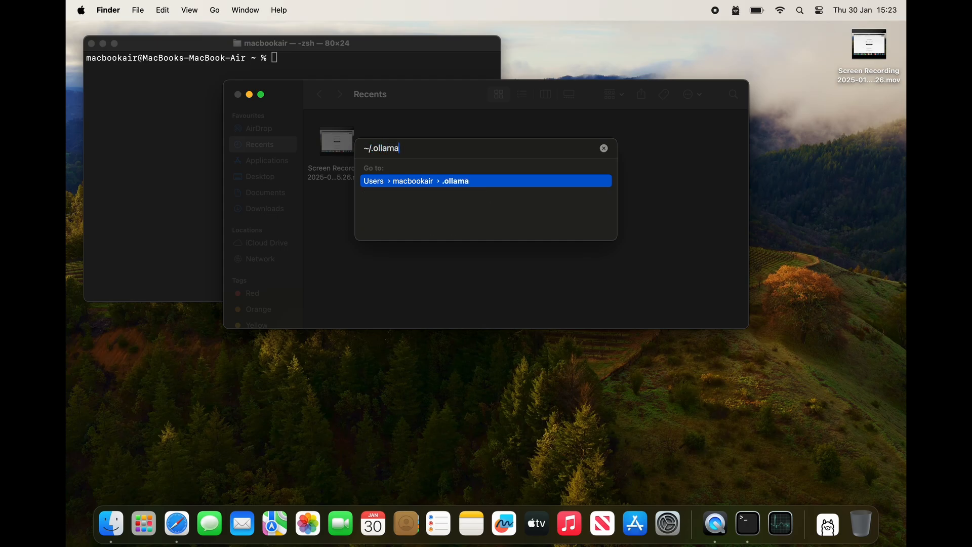
pyautogui.write('/models')
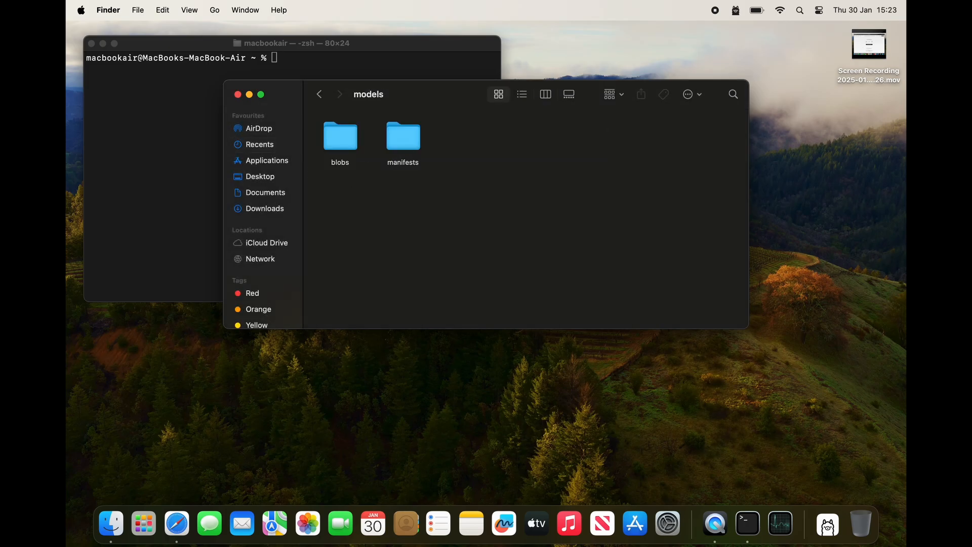
# Open the blobs folder in list view to see the gigabyte-sized model files.
pyautogui.click(340, 136)
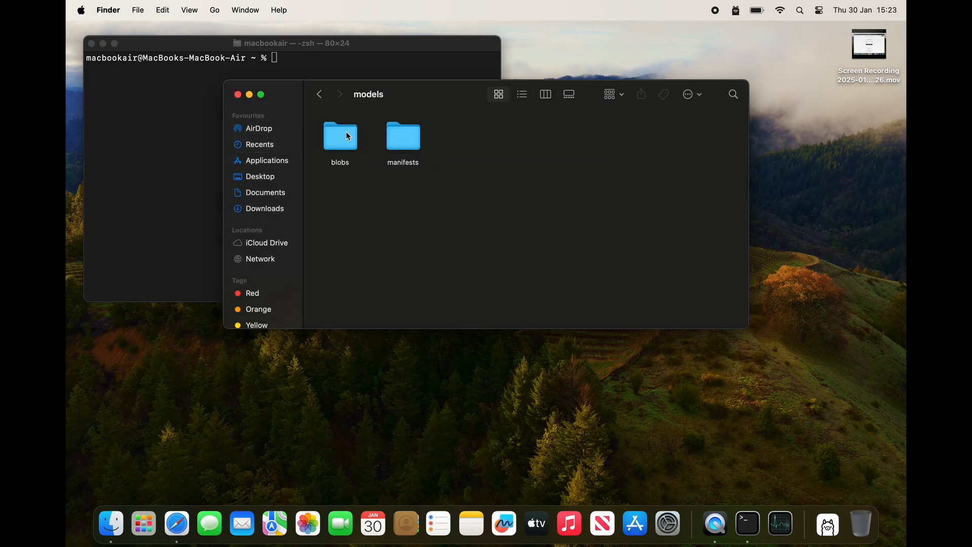
pyautogui.doubleClick(340, 136)
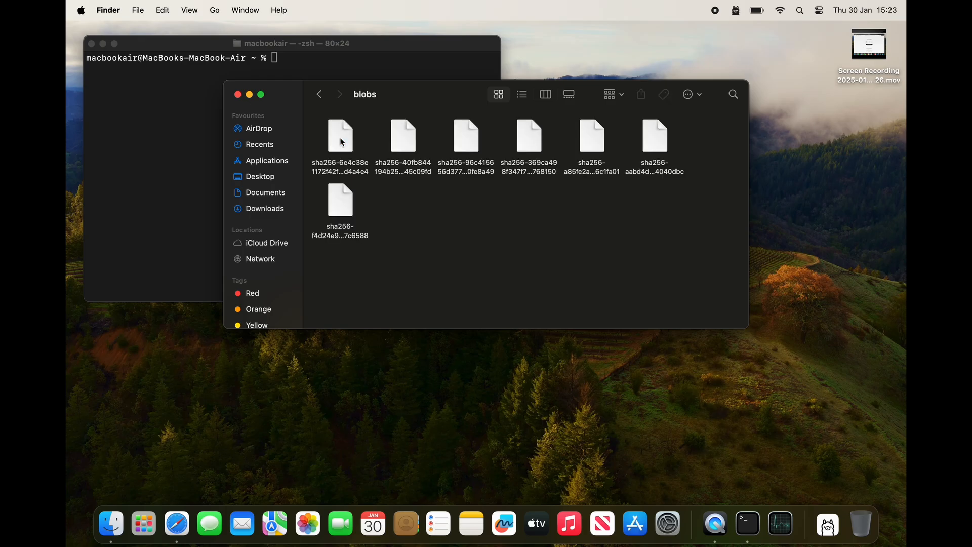
pyautogui.click(522, 94)
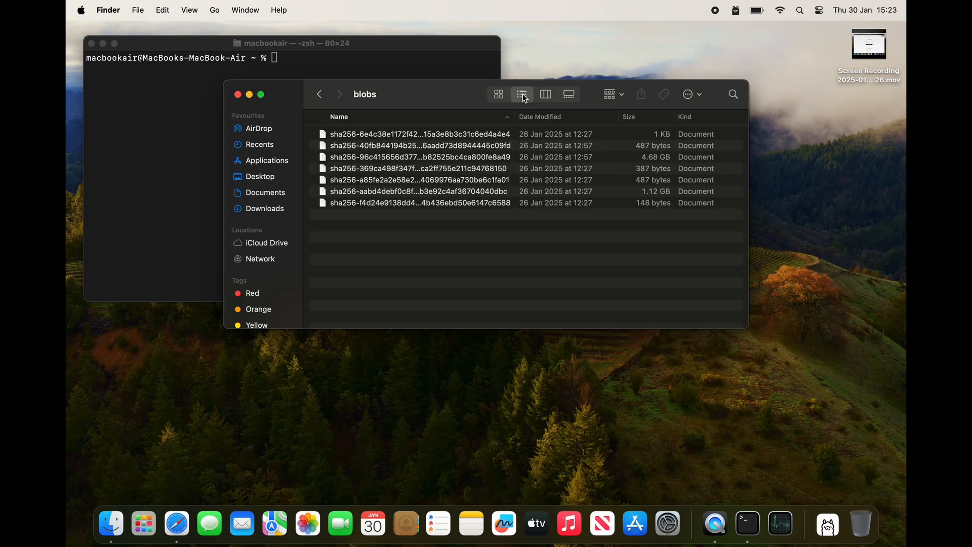
pyautogui.moveTo(576, 167)
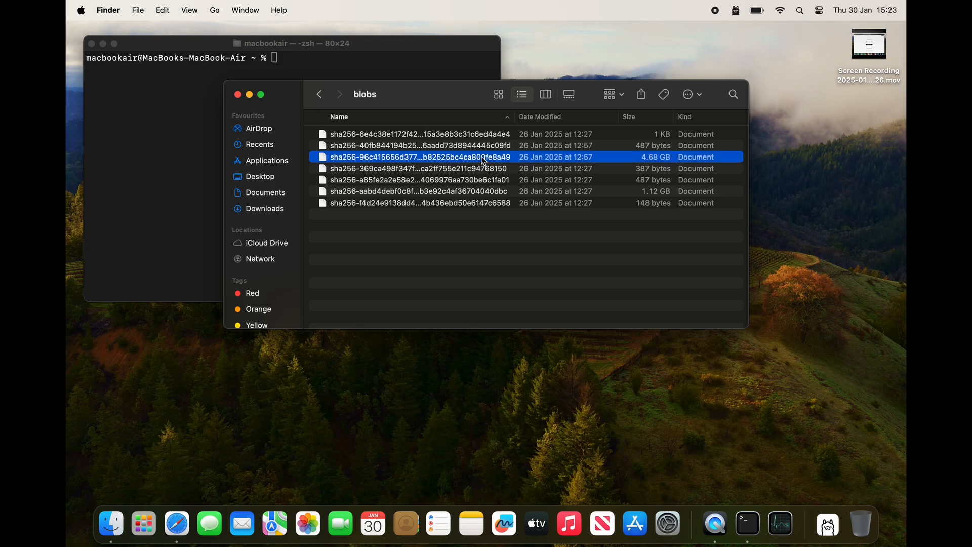
pyautogui.moveTo(477, 191)
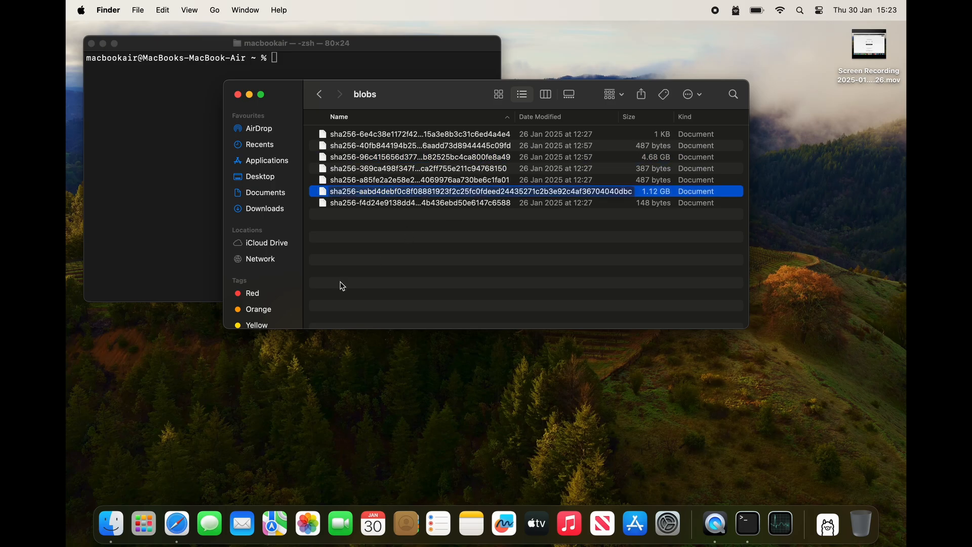
pyautogui.click(175, 523)
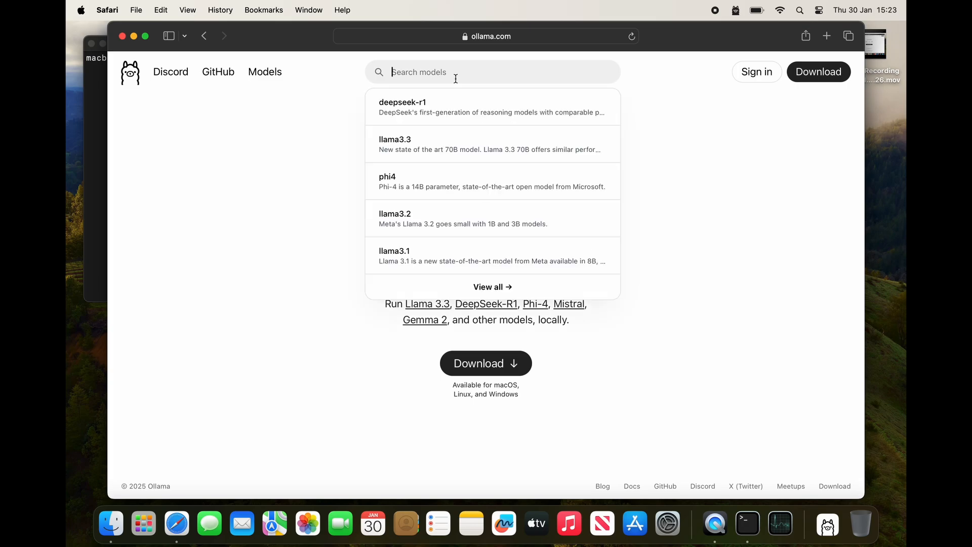
# Search 'de' on ollama.com and select the deepseek-r1 1.5b version.
pyautogui.write('de')
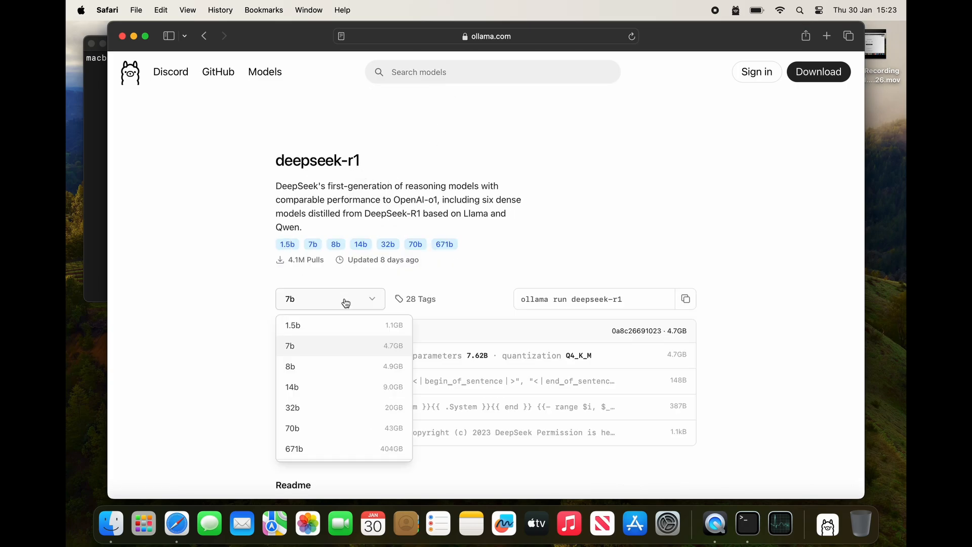
pyautogui.click(293, 325)
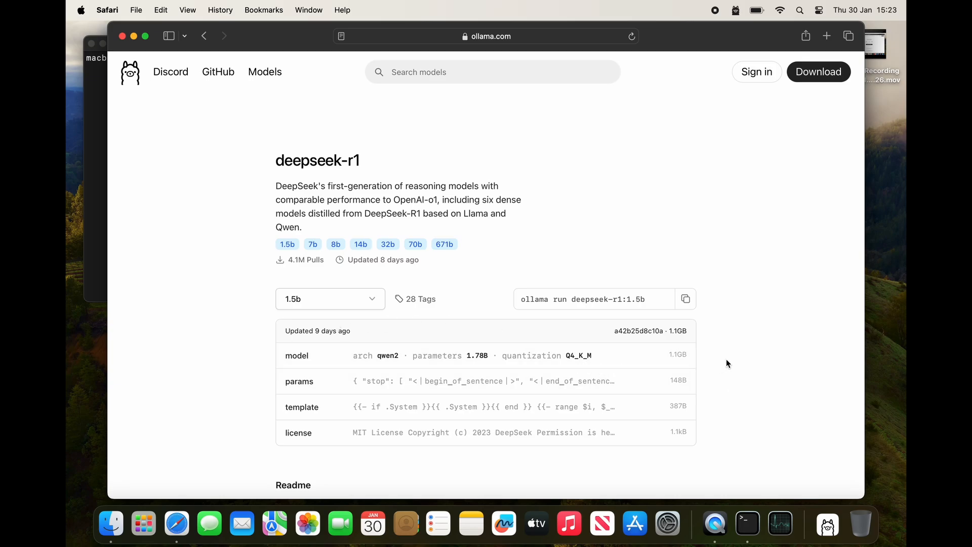
pyautogui.moveTo(392, 96)
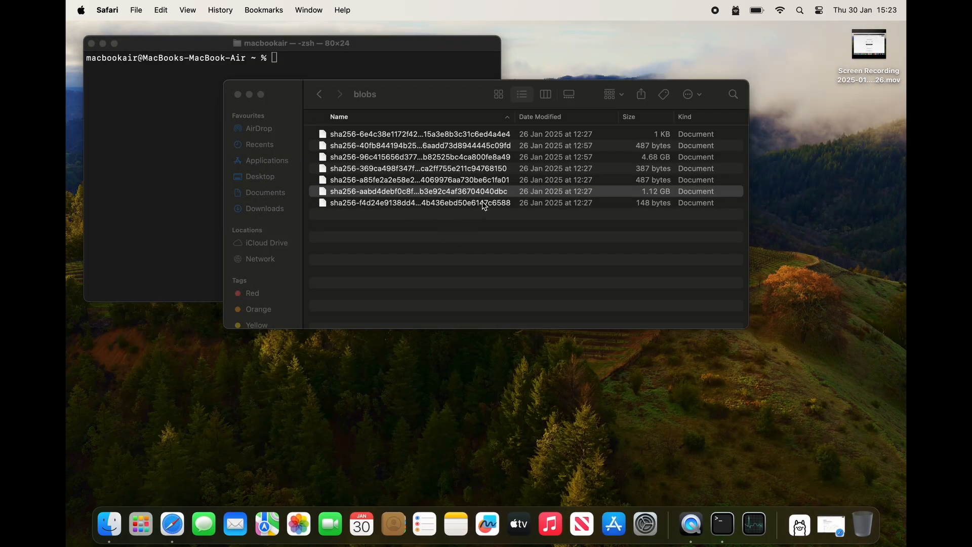
# Drag the blobs Finder window to the lower right, then bring Terminal forward.
pyautogui.click(418, 191)
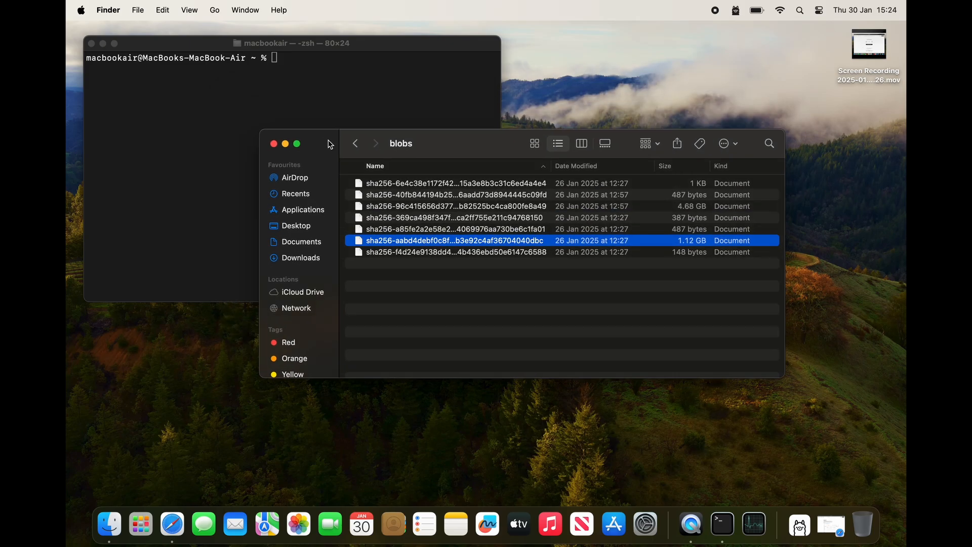
pyautogui.moveTo(328, 143); pyautogui.dragTo(379, 256)
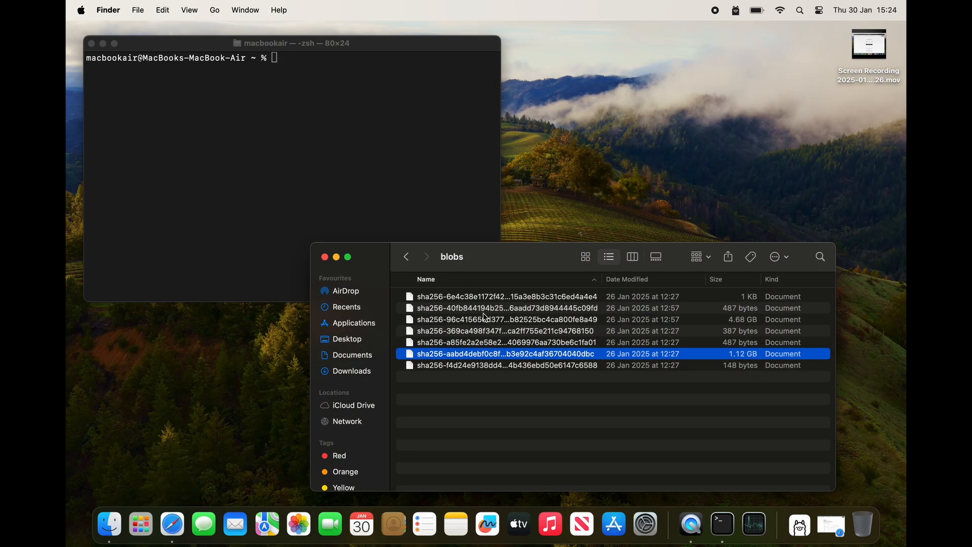
pyautogui.click(505, 320)
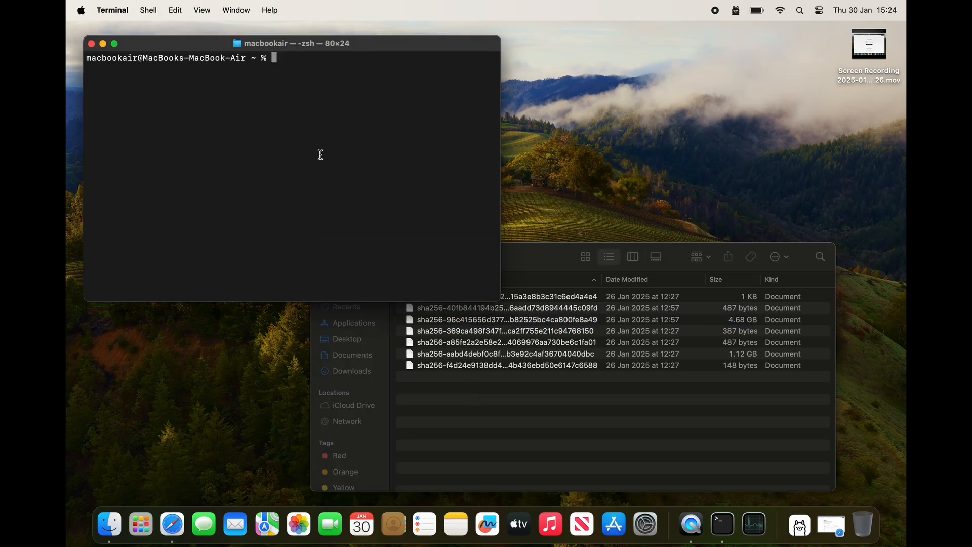
# Remove deepseek-r1:7b and deepseek-r1:1.5b with 'ollama rm' and check the emptied blobs folder.
pyautogui.write('ollama')
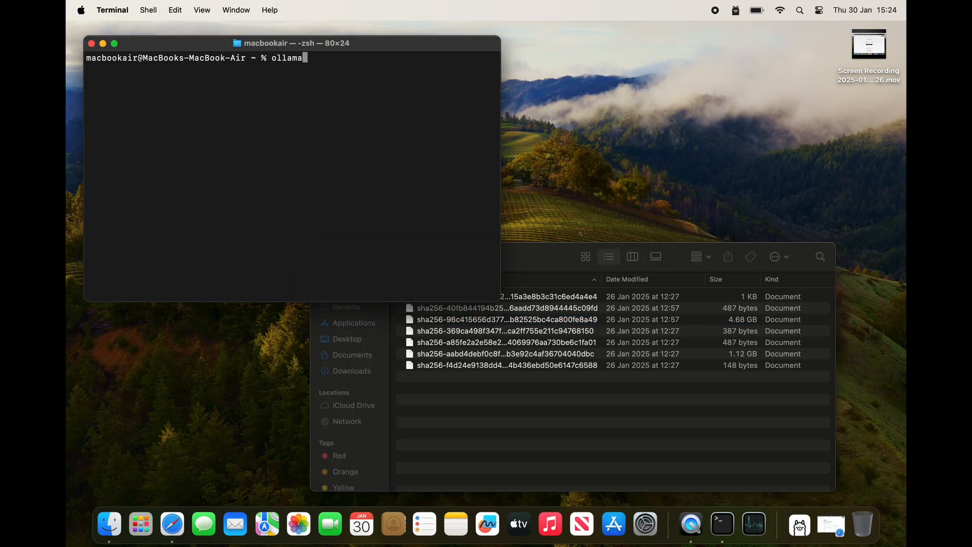
pyautogui.write('rm')
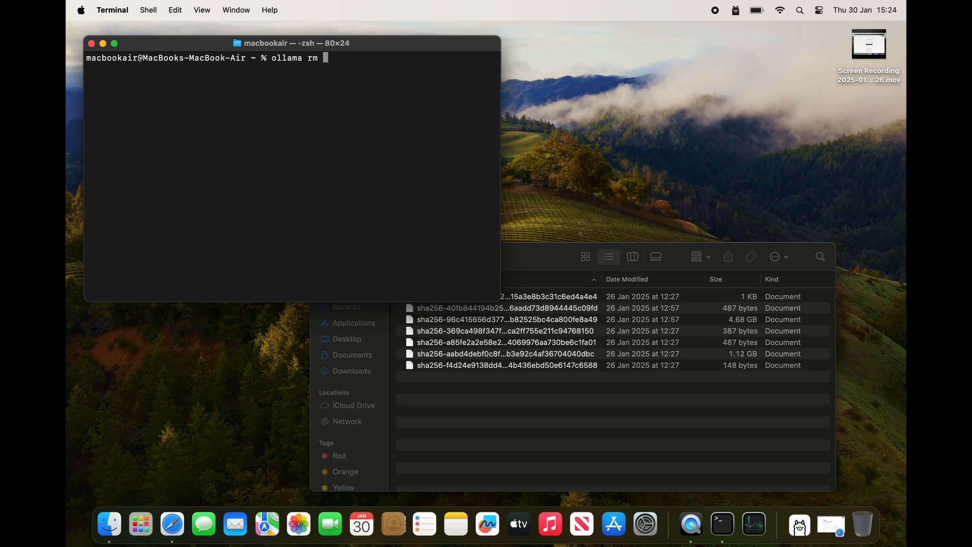
pyautogui.write('dee')
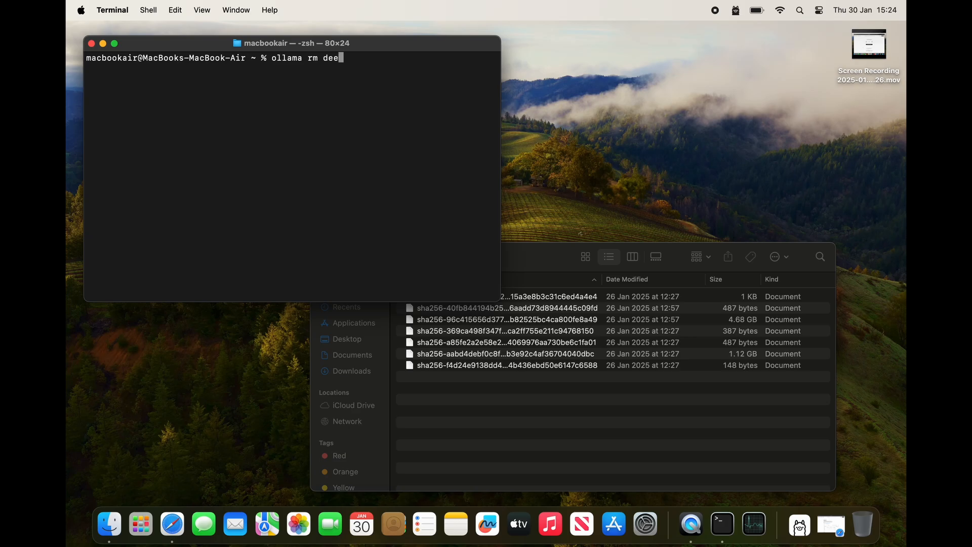
pyautogui.write('pseek')
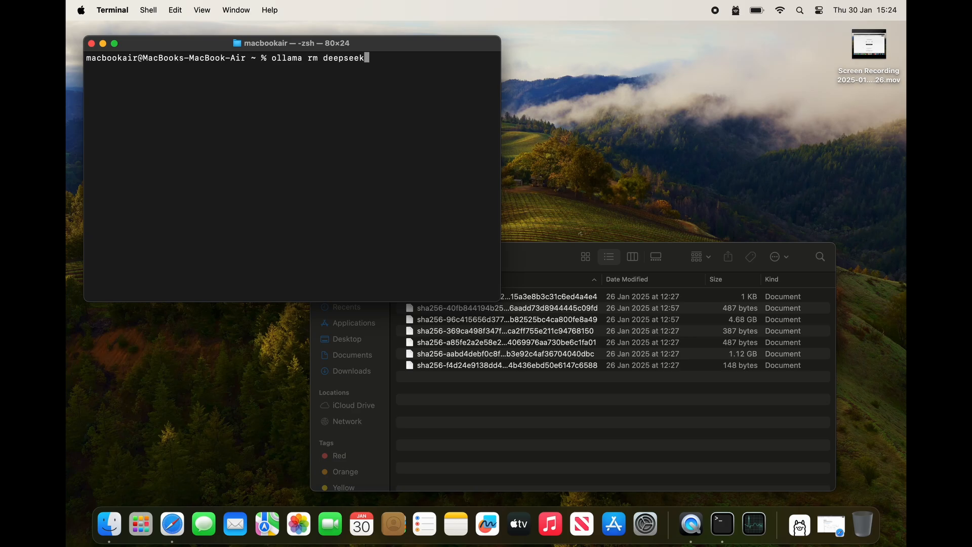
pyautogui.write('-r1')
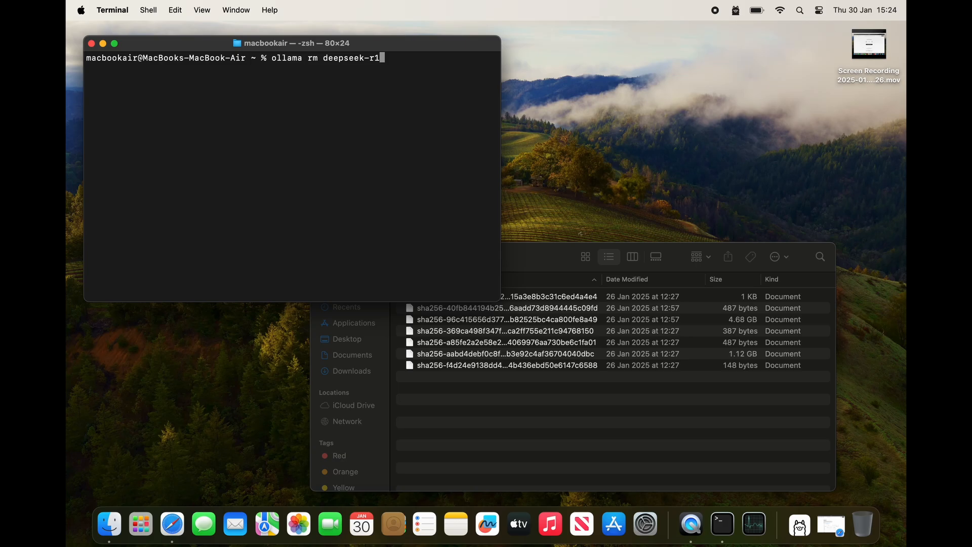
pyautogui.write(':7')
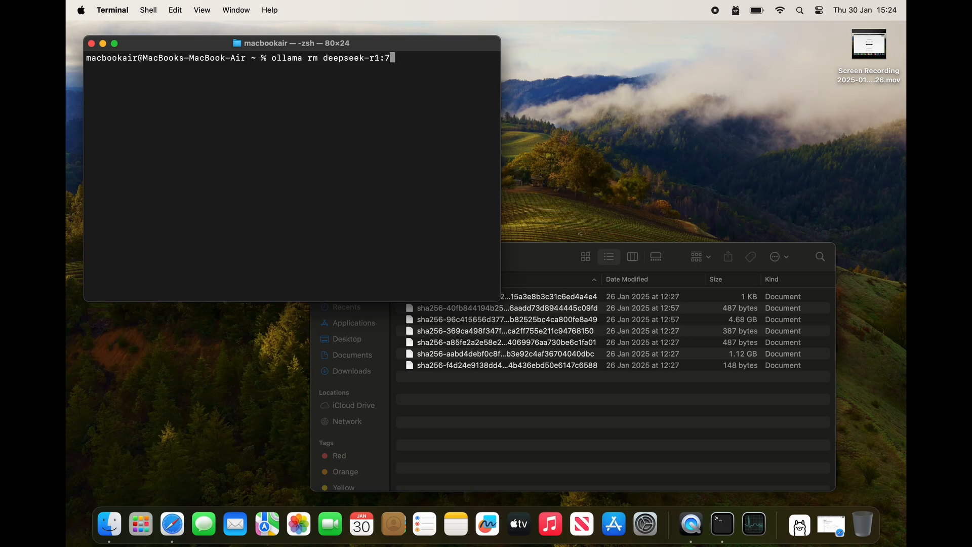
pyautogui.press('Enter')
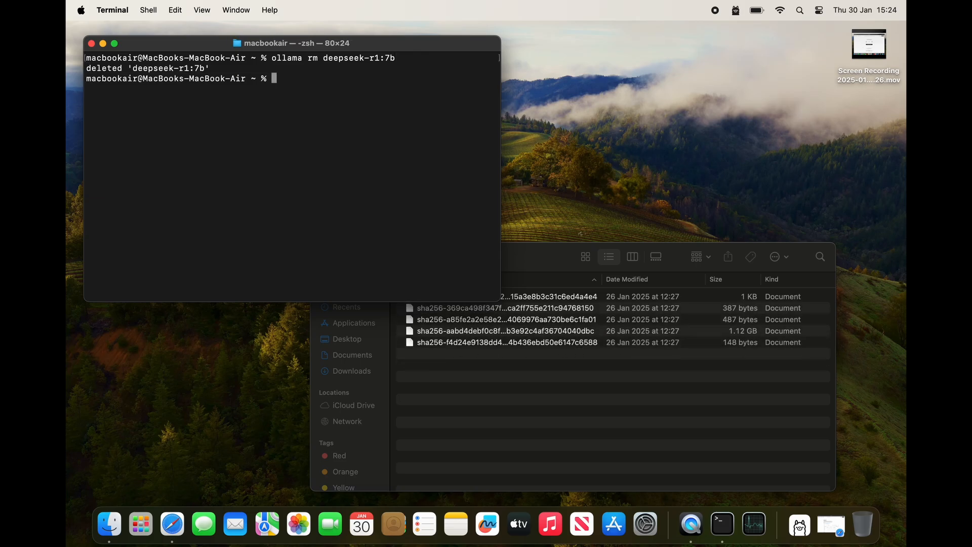
pyautogui.write('ollama rm deepseek-r1:7b')
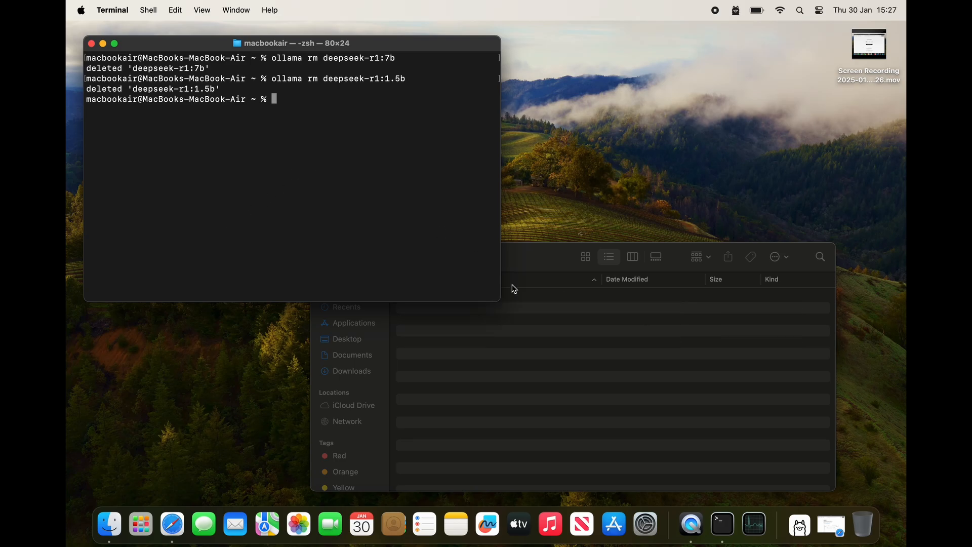
pyautogui.click(407, 256)
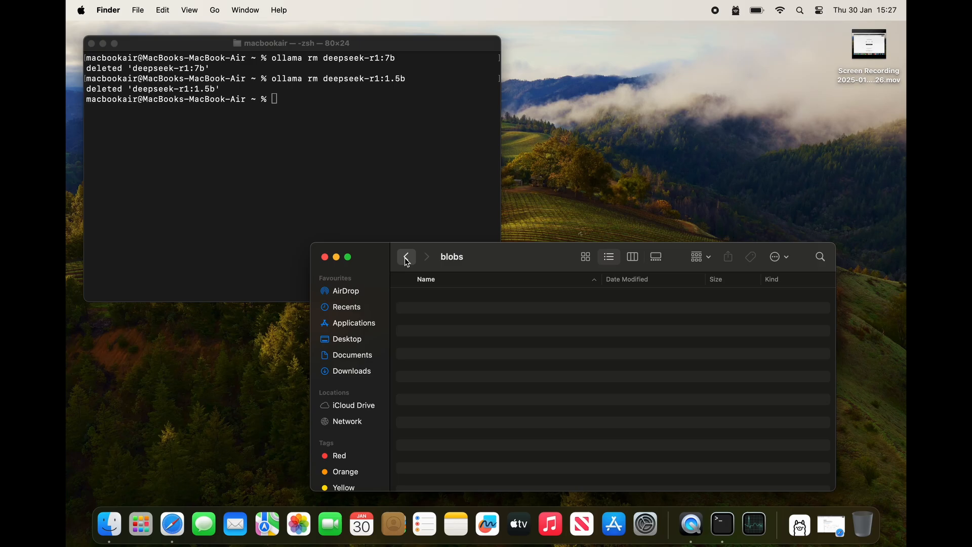
# Move the Ollama app from Applications to the Trash and return to Terminal.
pyautogui.click(406, 257)
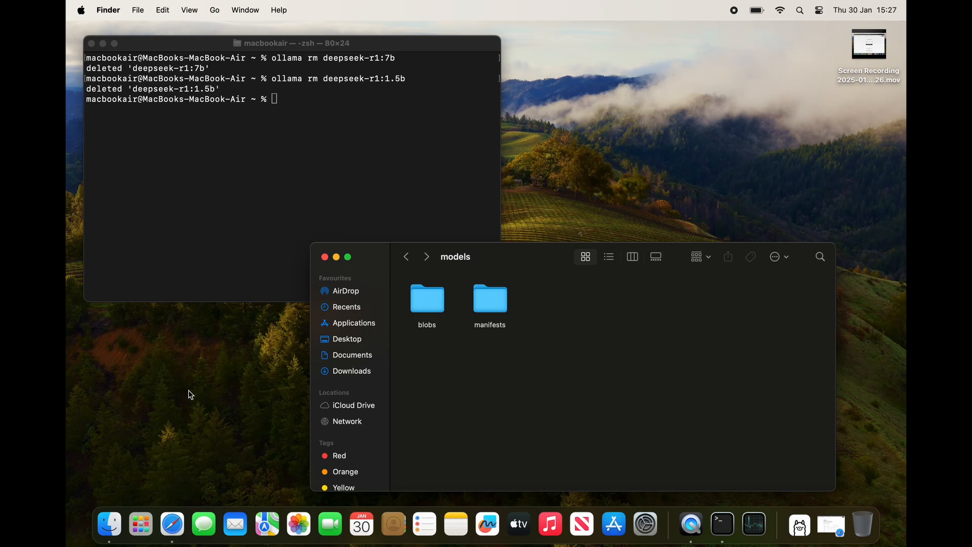
pyautogui.moveTo(109, 525)
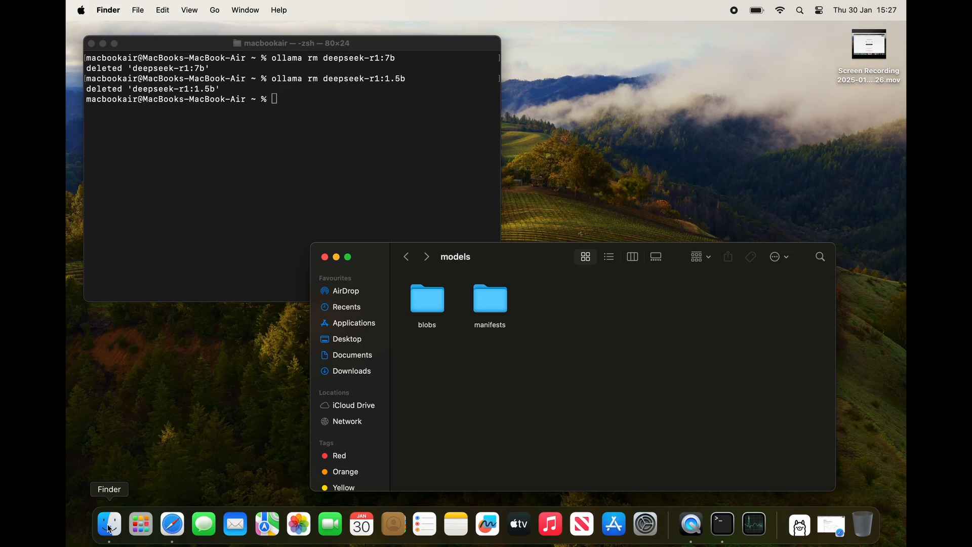
pyautogui.click(353, 322)
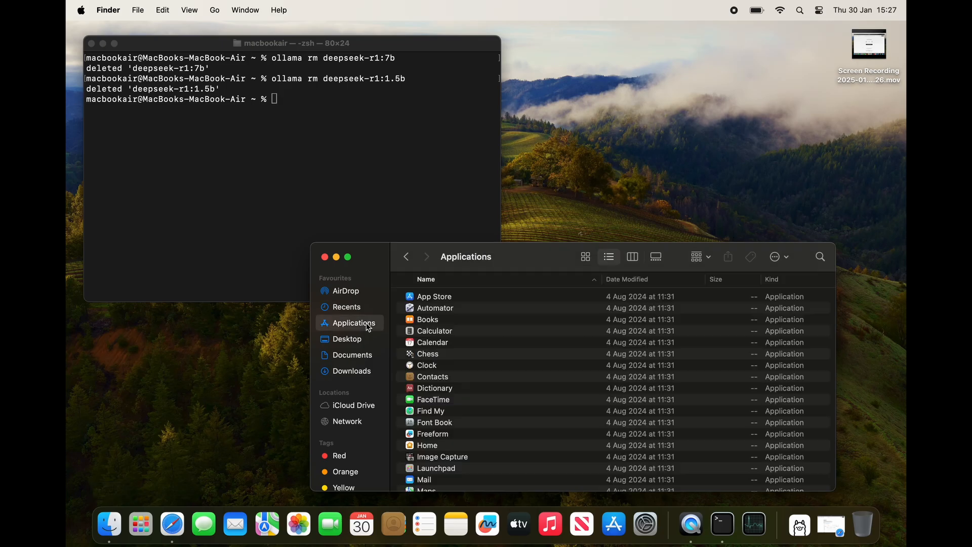
pyautogui.scroll(-3)
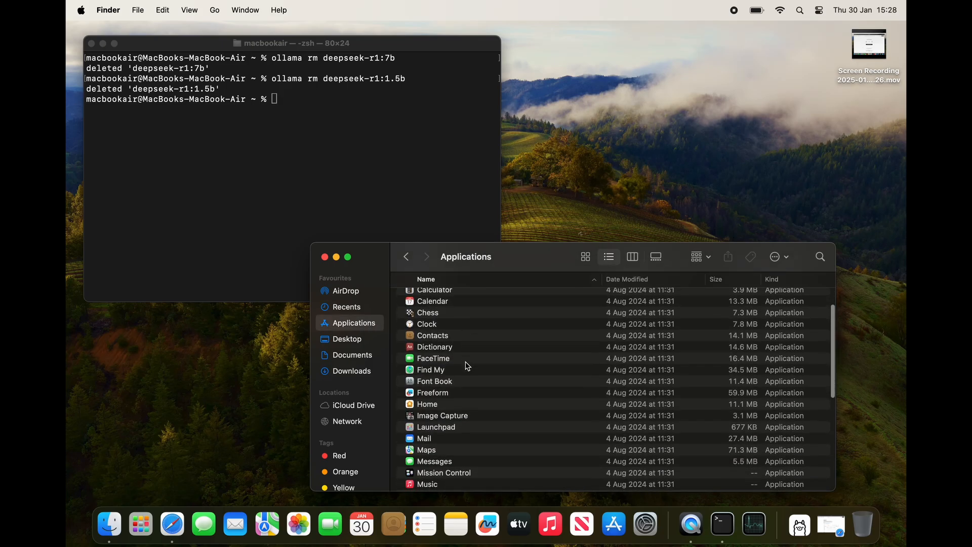
pyautogui.scroll(-3)
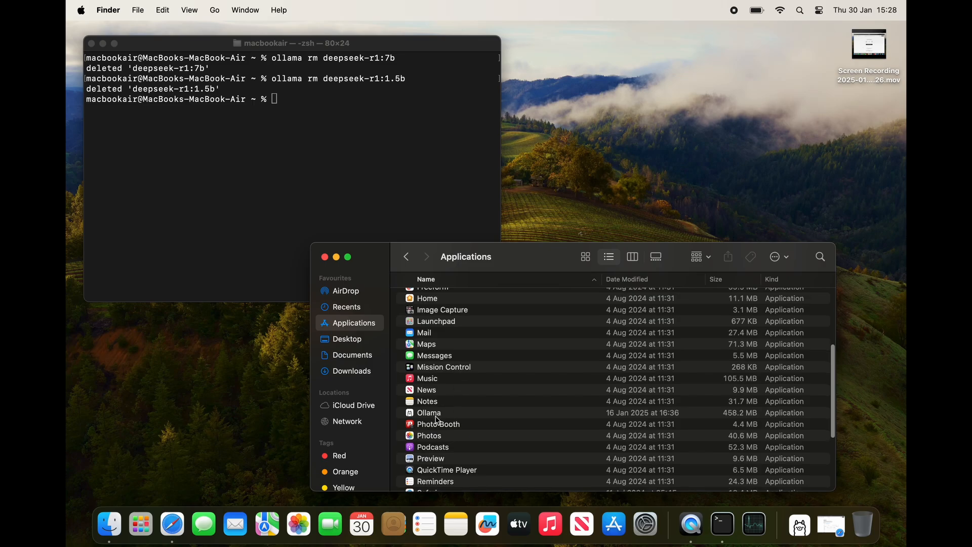
pyautogui.click(429, 413)
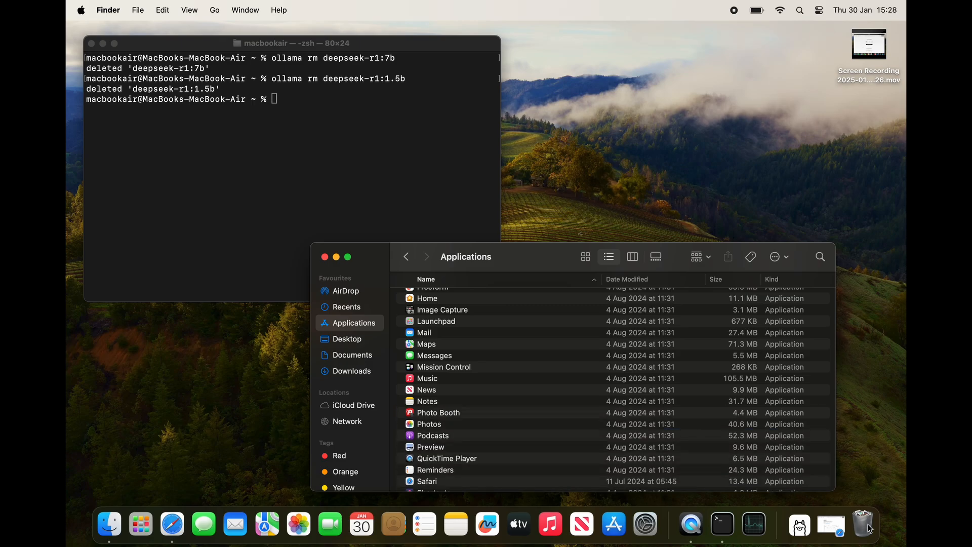
pyautogui.moveTo(690, 523)
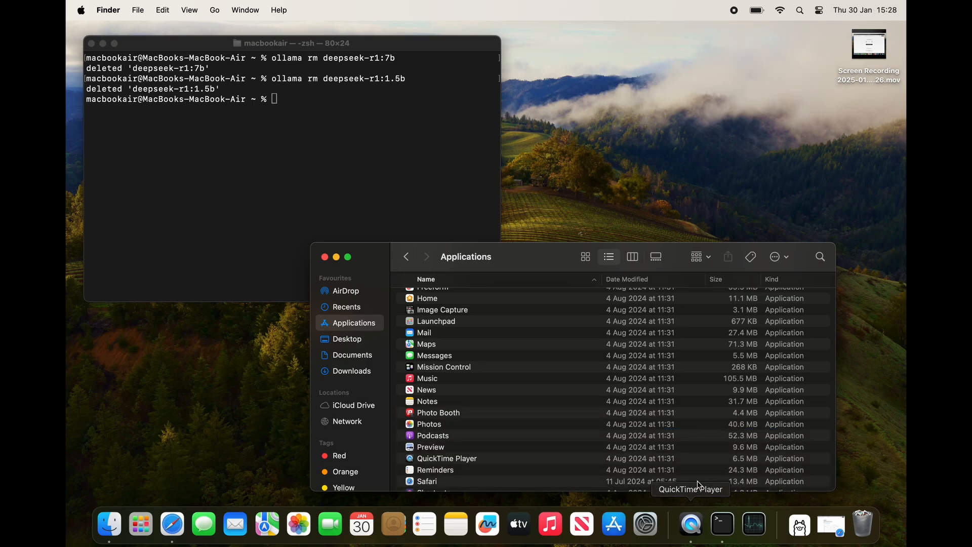
pyautogui.click(299, 128)
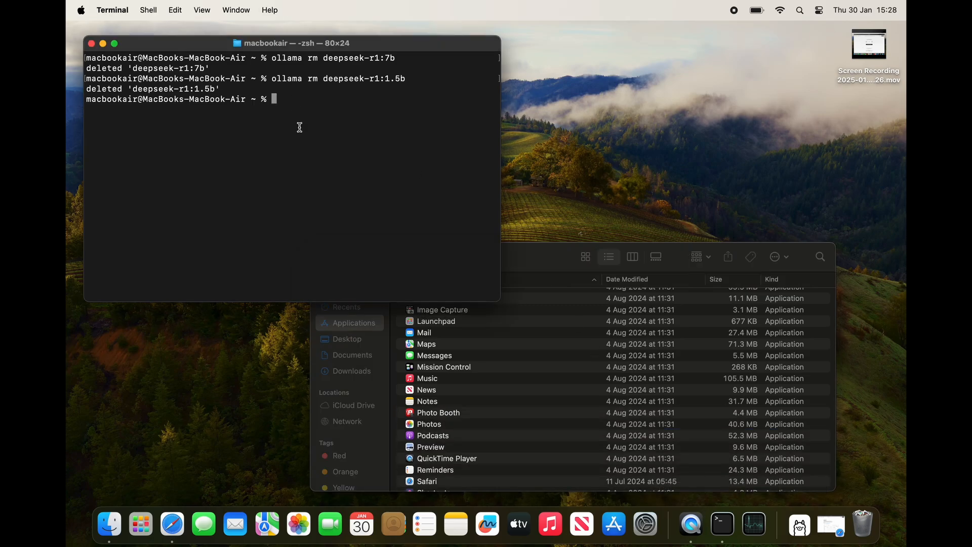
# Try 'rm /usr/local/bin/ollama', which is denied permission, then clear the window.
pyautogui.write('rm')
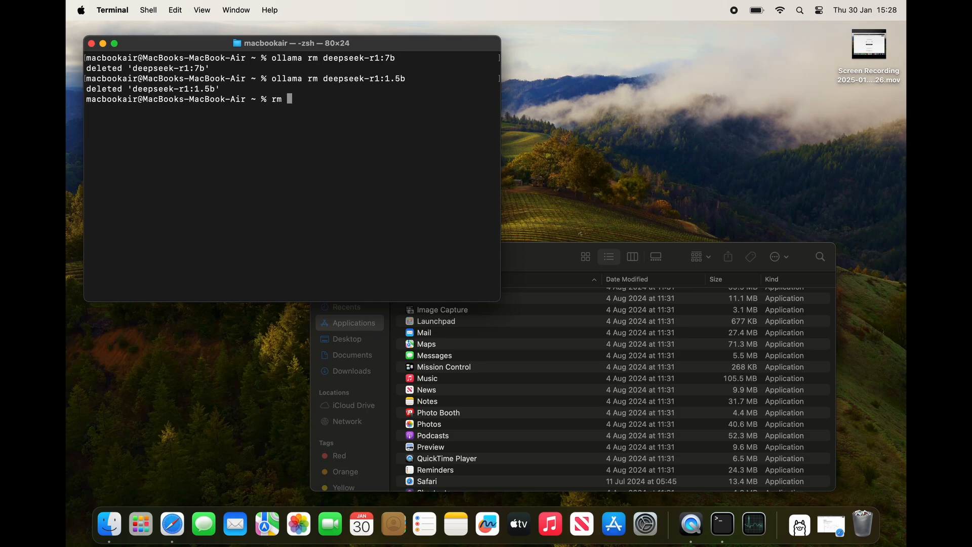
pyautogui.write('/usr')
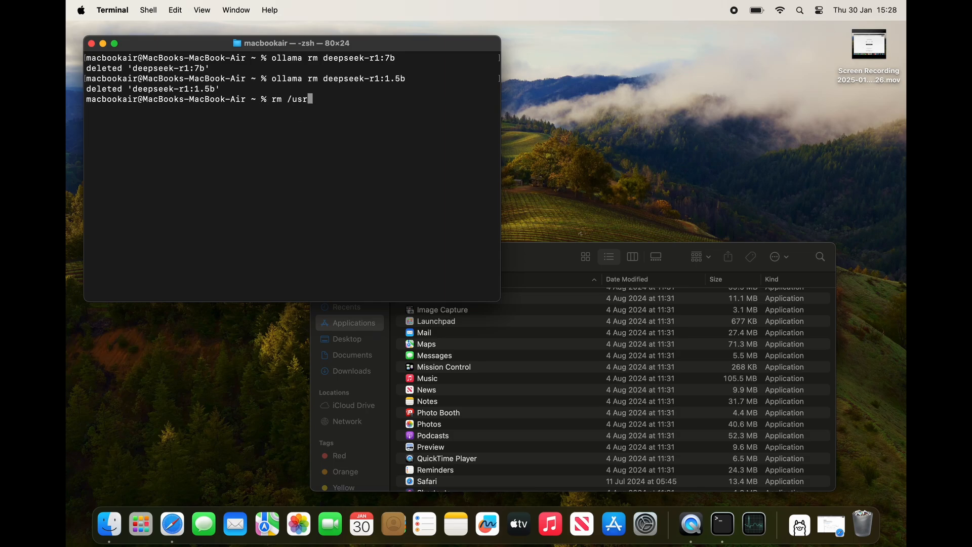
pyautogui.write('l')
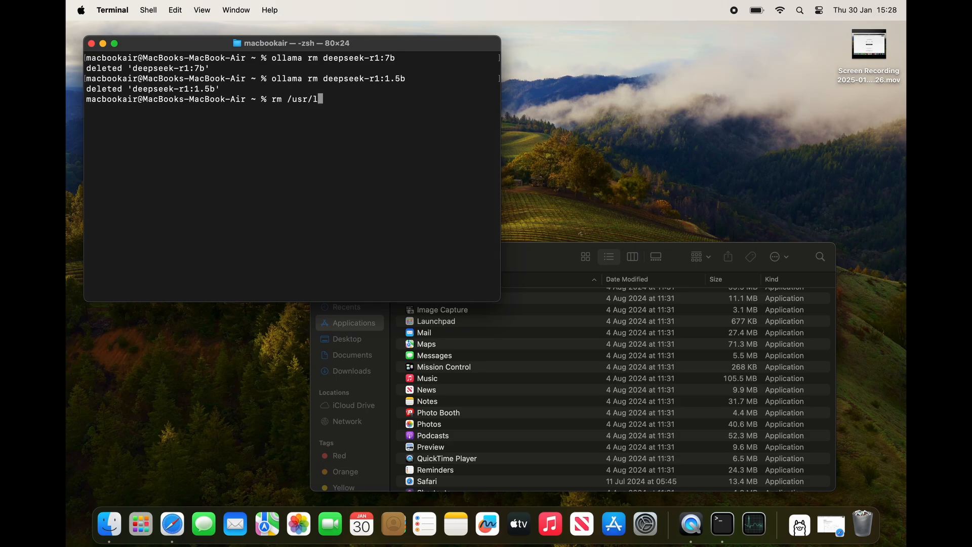
pyautogui.write('ocal')
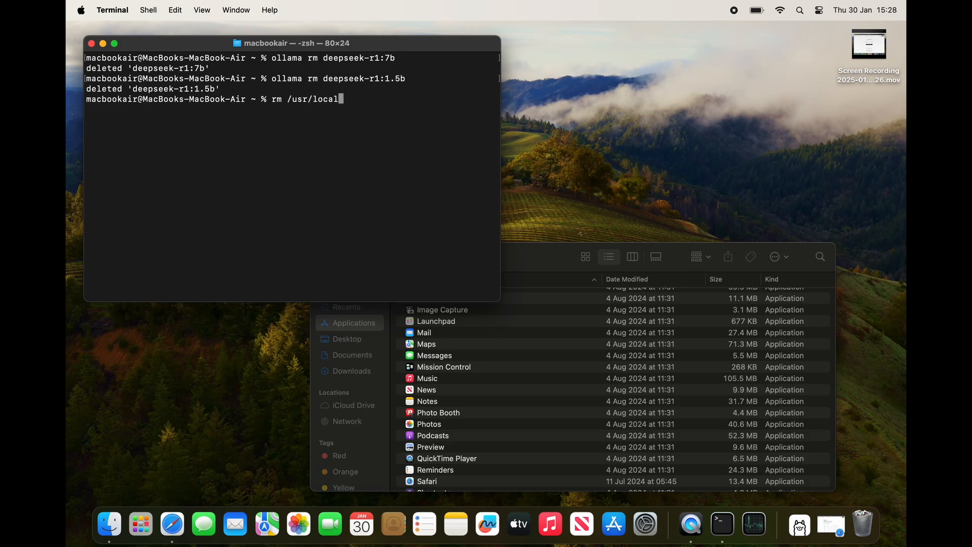
pyautogui.write('/')
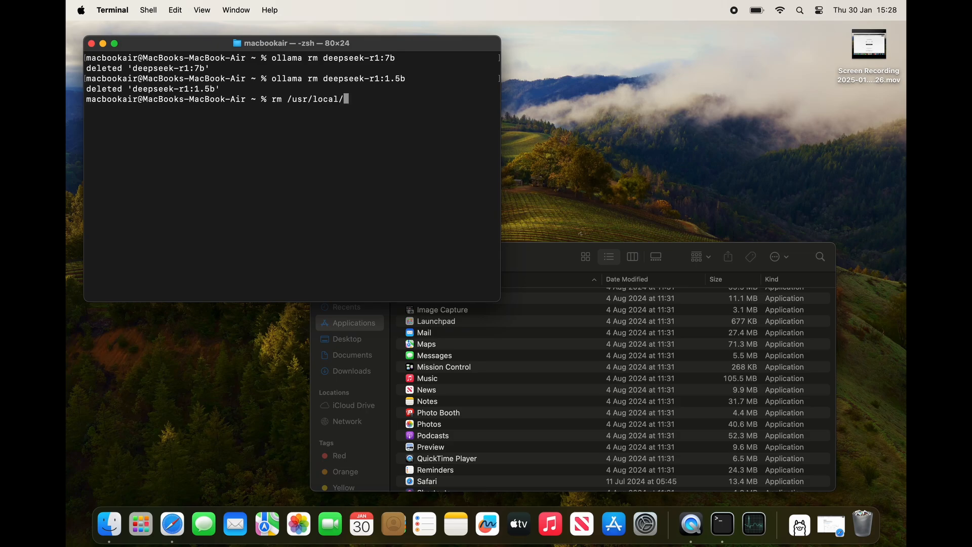
pyautogui.write('bin/ollama')
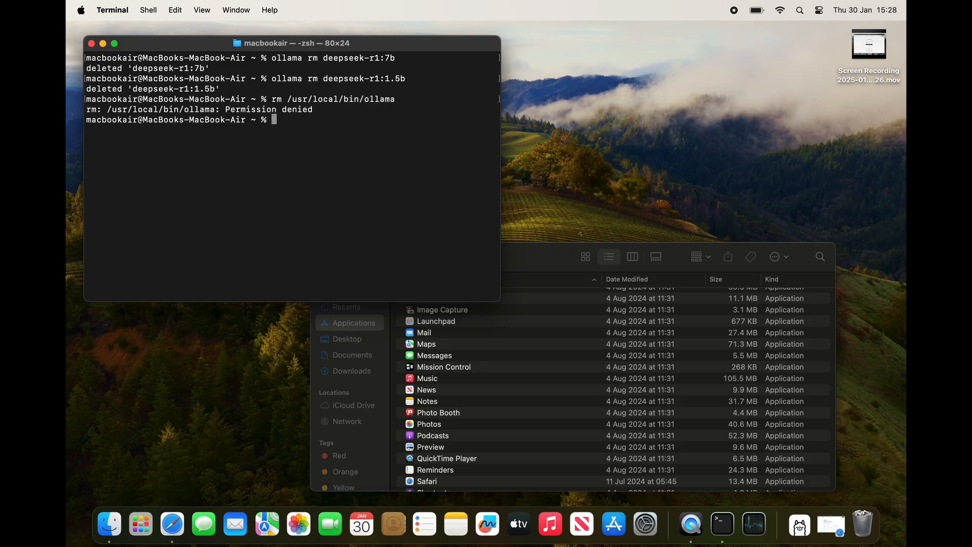
pyautogui.write('clea')
pyautogui.write('sudo rm /')
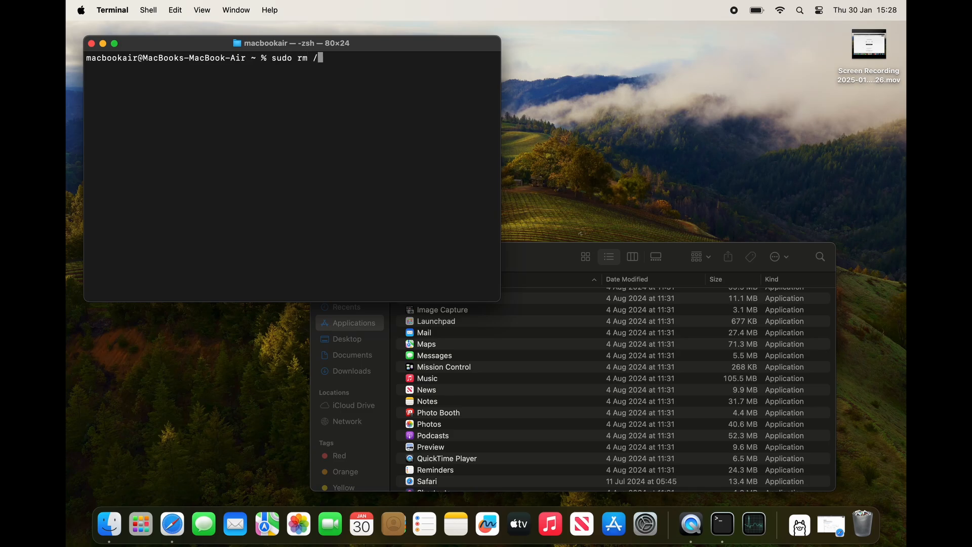
# Run 'sudo rm /usr/local/bin/ollama' and enter the admin password.
pyautogui.write('usr/')
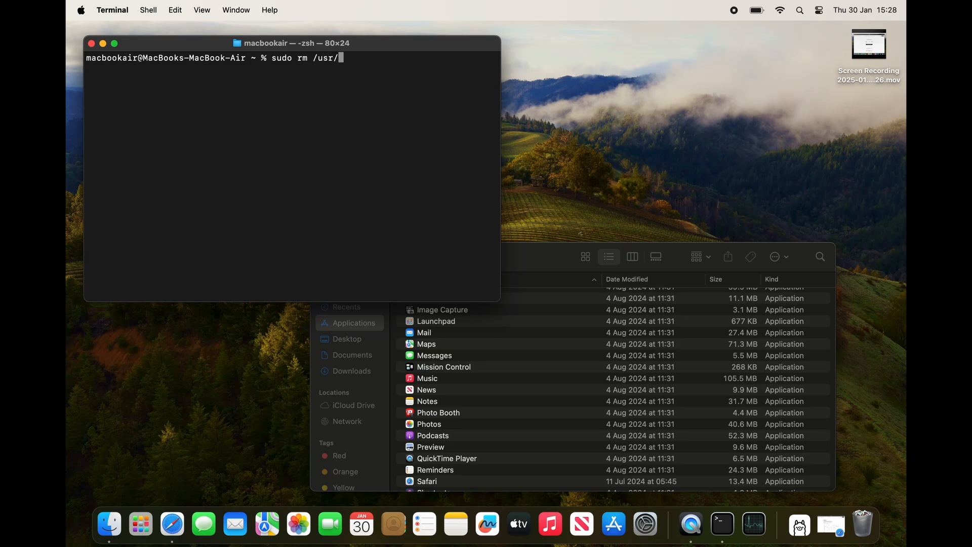
pyautogui.write('local')
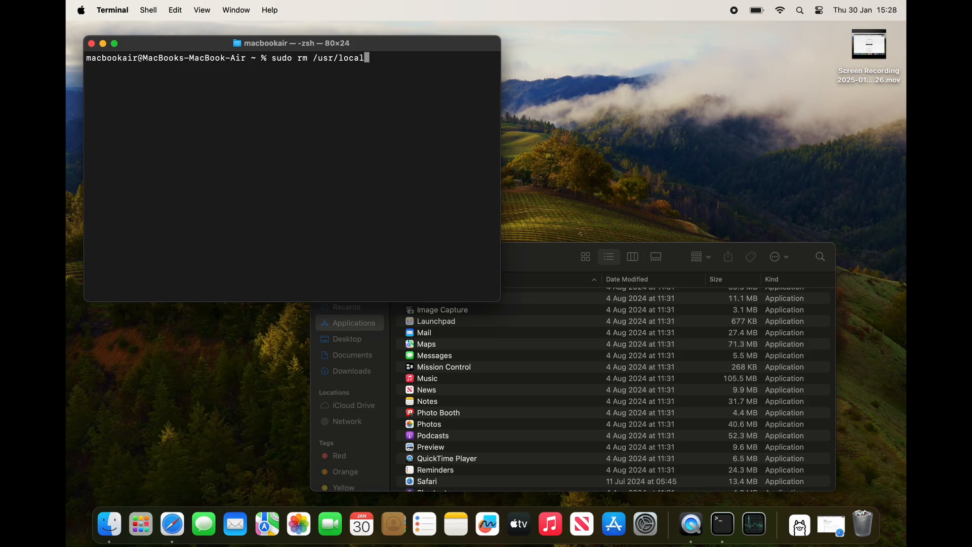
pyautogui.write('/b')
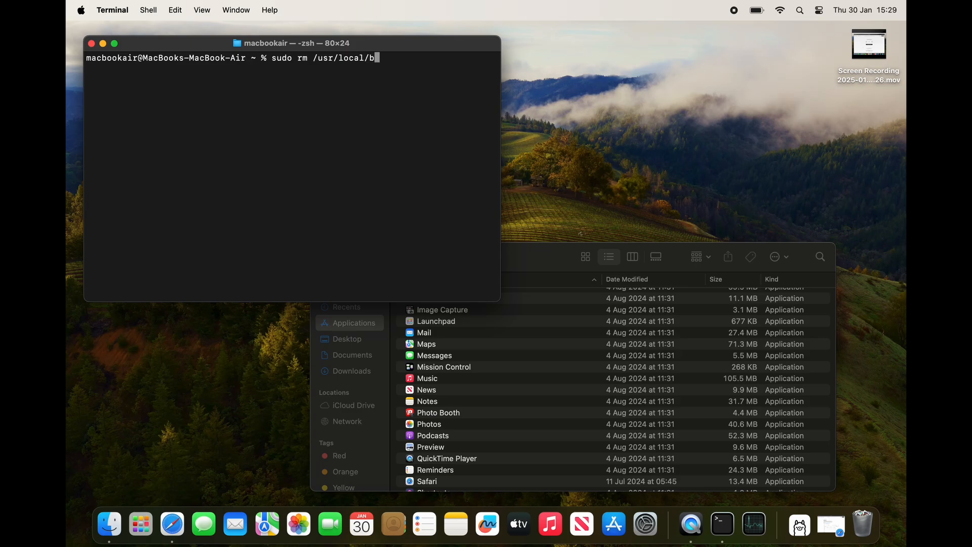
pyautogui.write('in/ollama')
pyautogui.write('sudo rm')
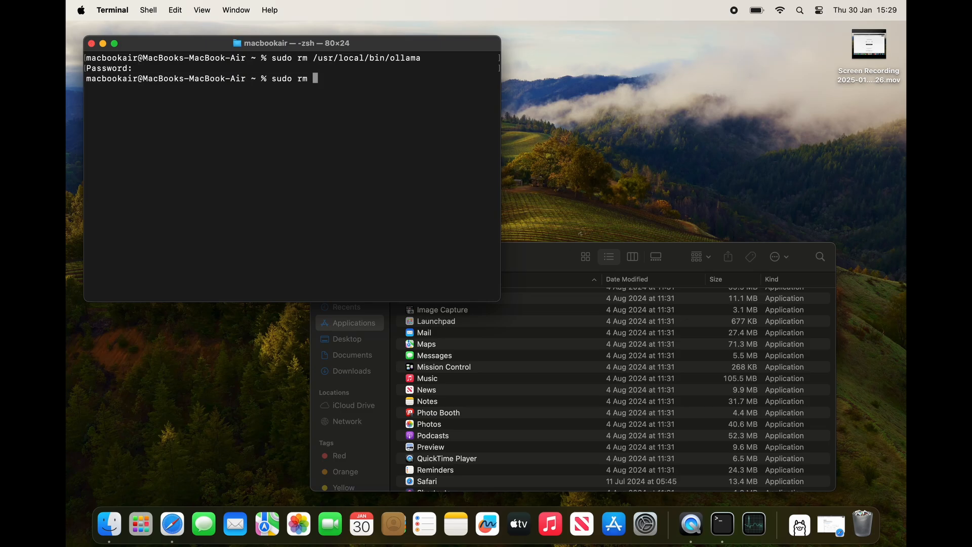
# Run 'sudo rm -rf ~/Library/Application\ Support/Ollama'.
pyautogui.write('-rf')
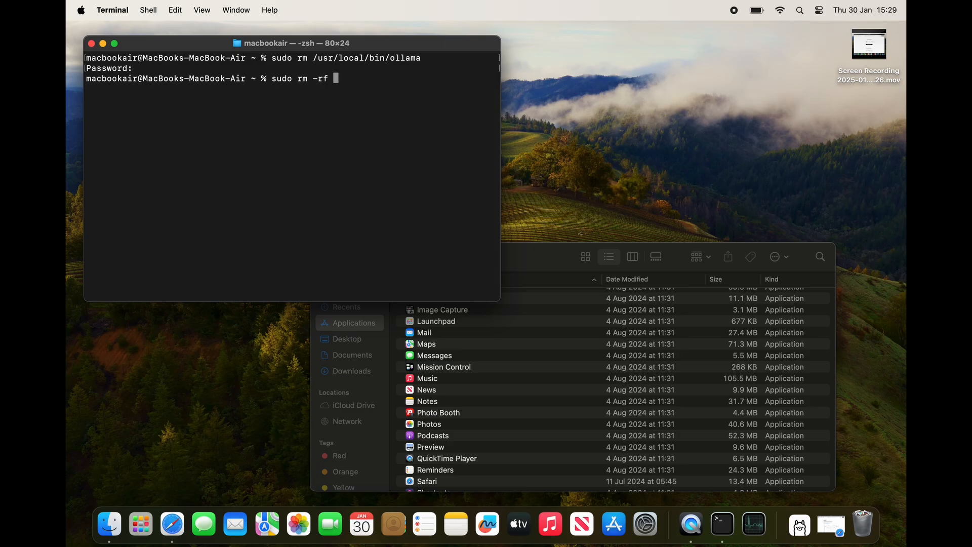
pyautogui.write('~')
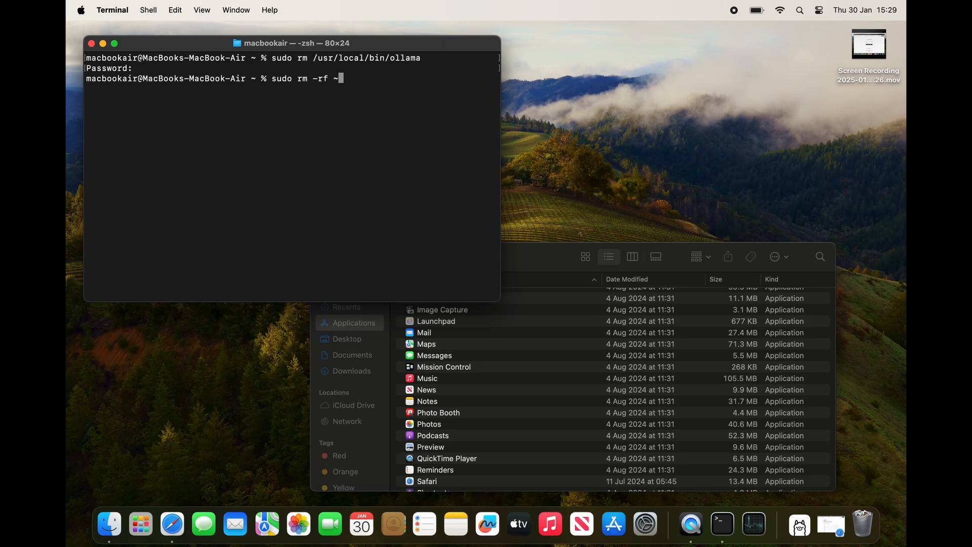
pyautogui.write('/Li')
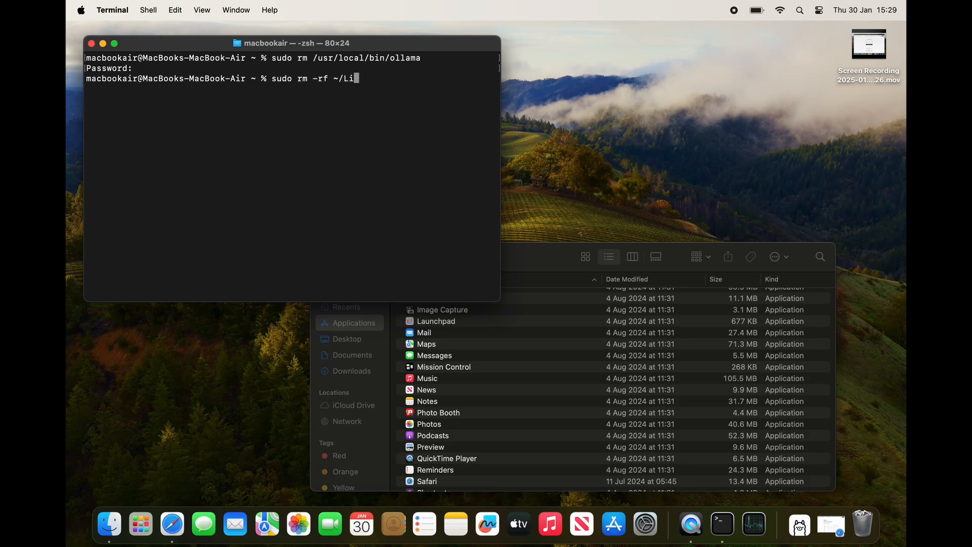
pyautogui.write('braru')
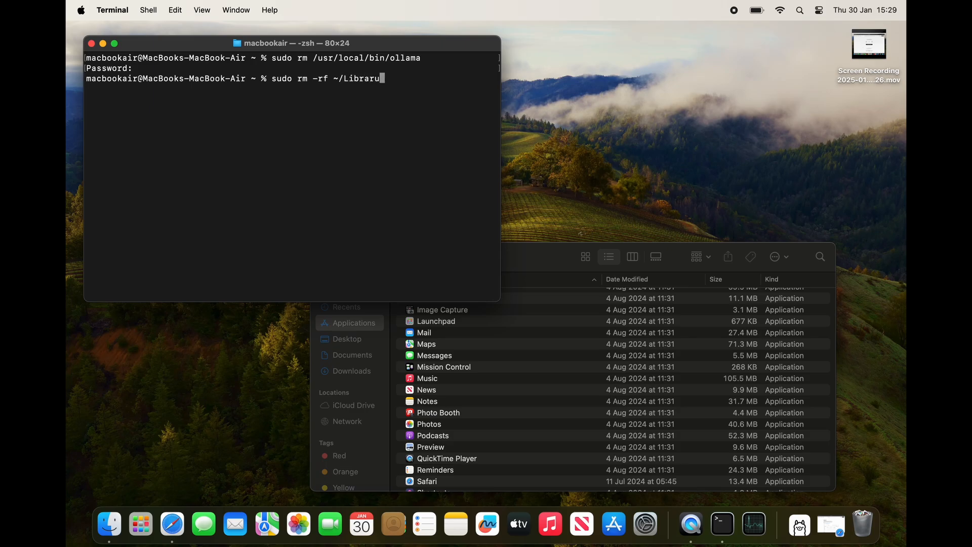
pyautogui.write('/Appl')
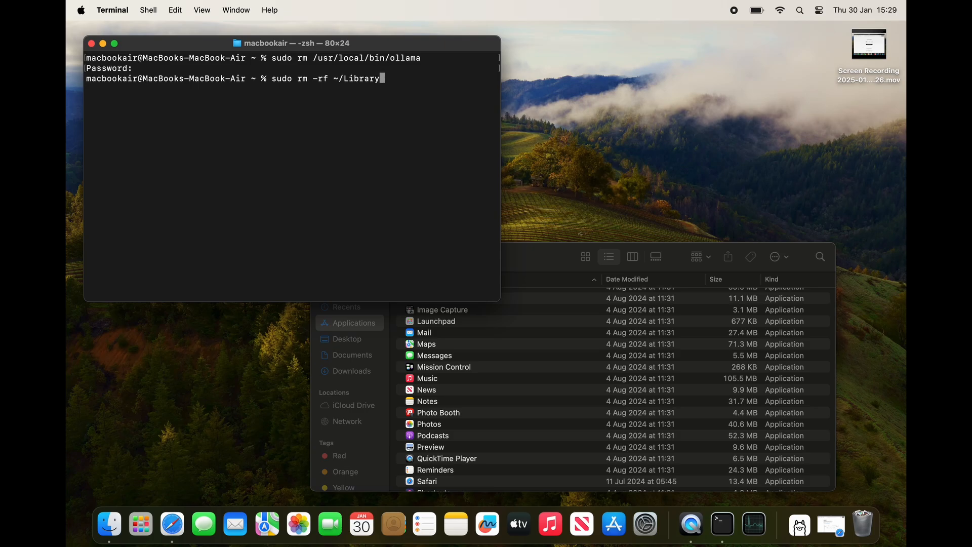
pyautogui.write('/Appl')
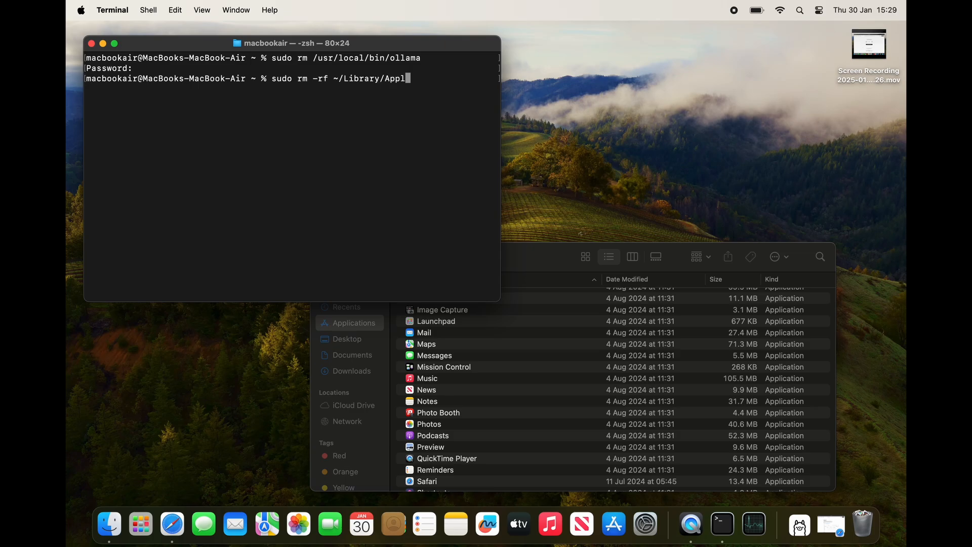
pyautogui.write('ication')
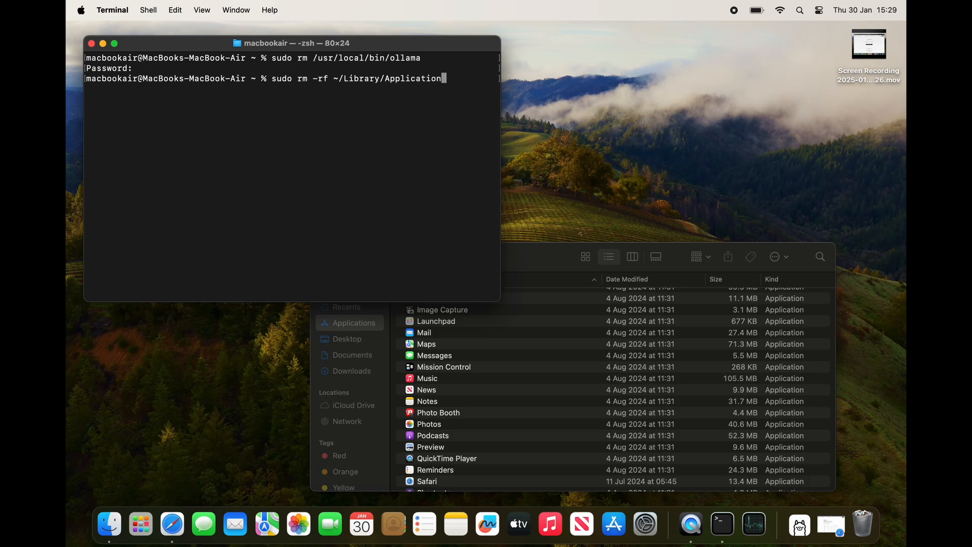
pyautogui.write('\\')
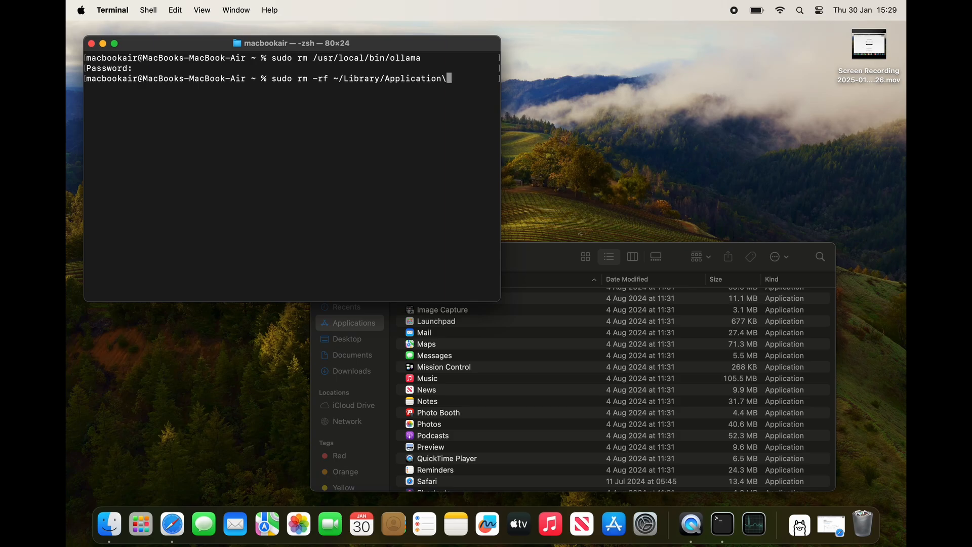
pyautogui.write('Support/Ollama')
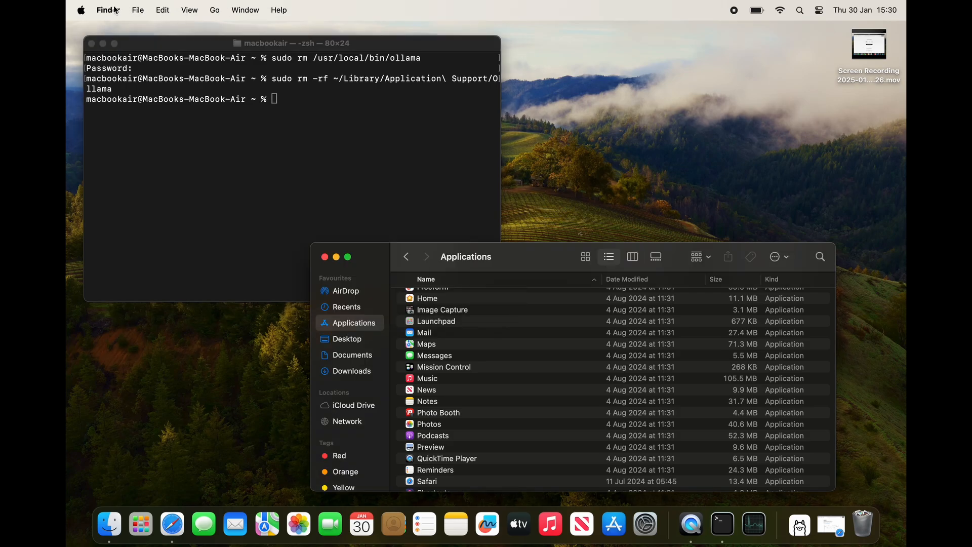
# Show the user Library folder in Finder via the Go menu.
pyautogui.click(214, 9)
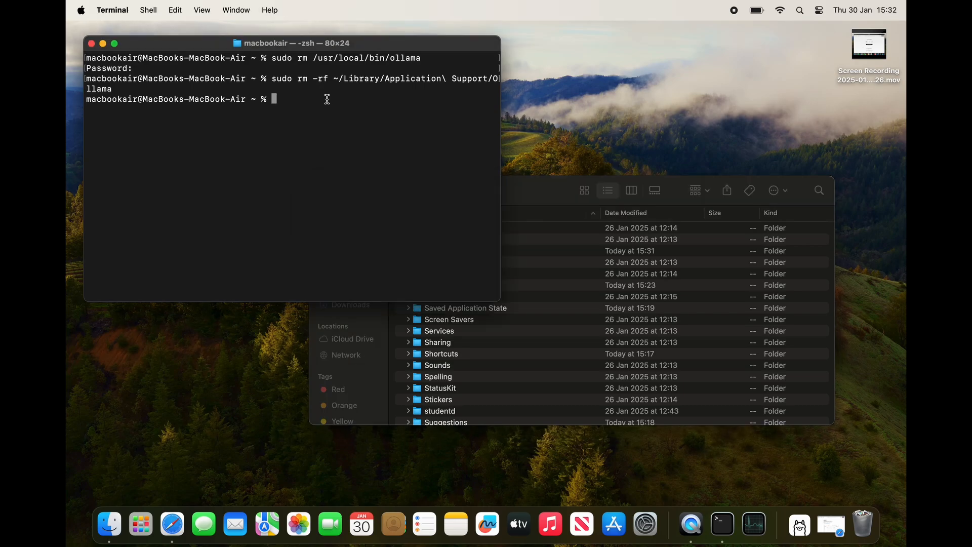
# Type the command sudo rm -rf ~/.ollama at the Terminal prompt.
pyautogui.write('sudo')
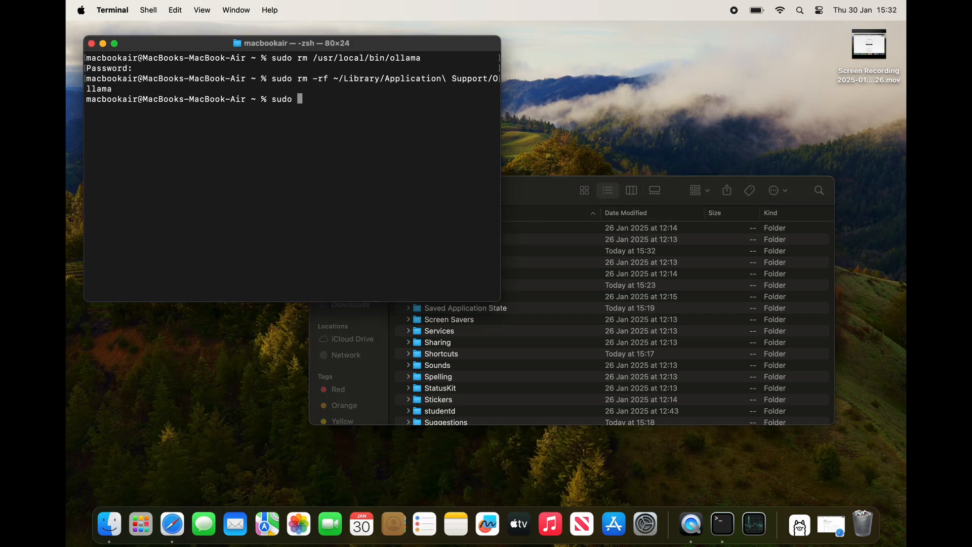
pyautogui.write('rm')
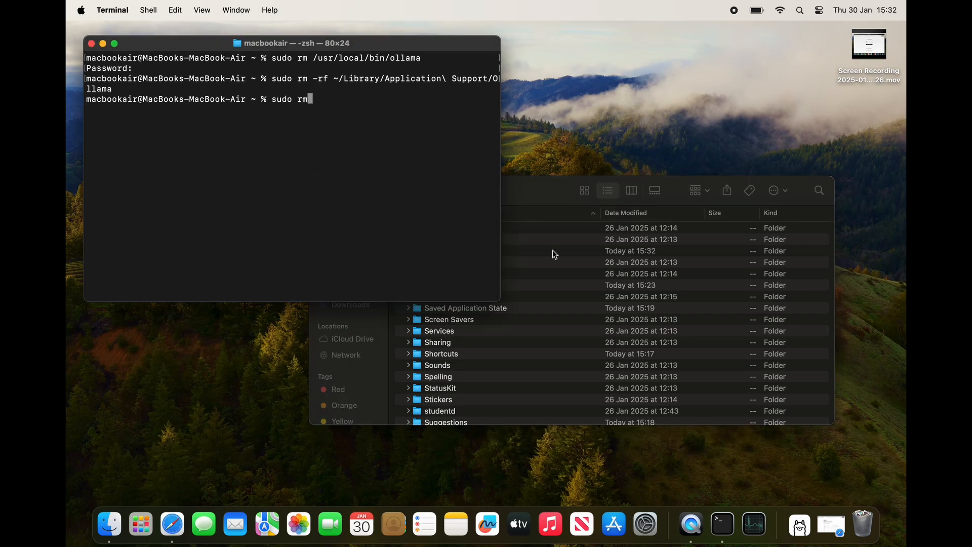
pyautogui.press('Backspace')
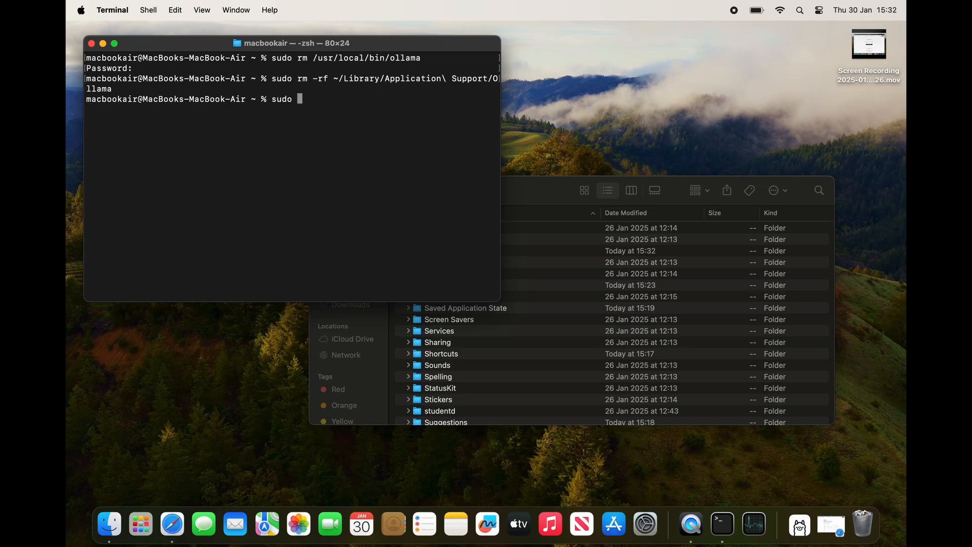
pyautogui.write('rm -rf')
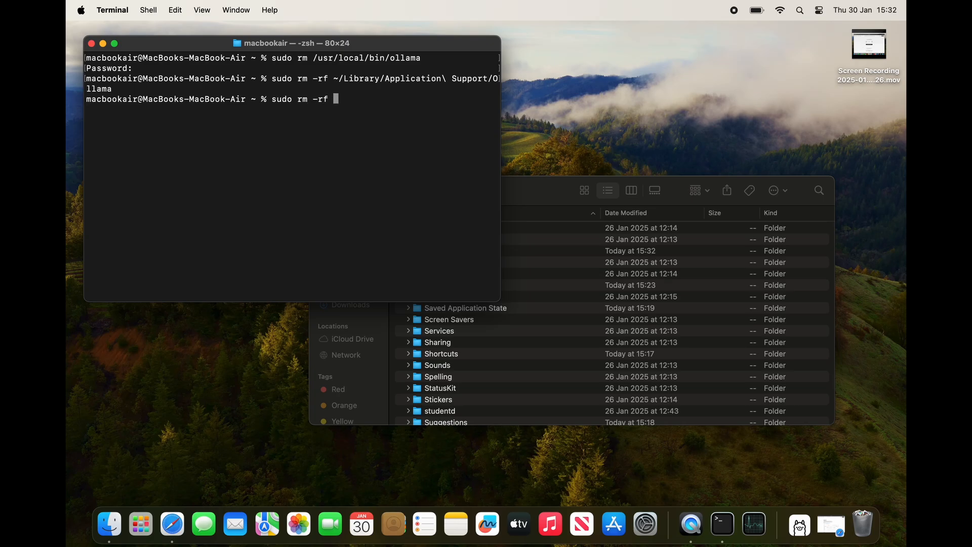
pyautogui.write('~')
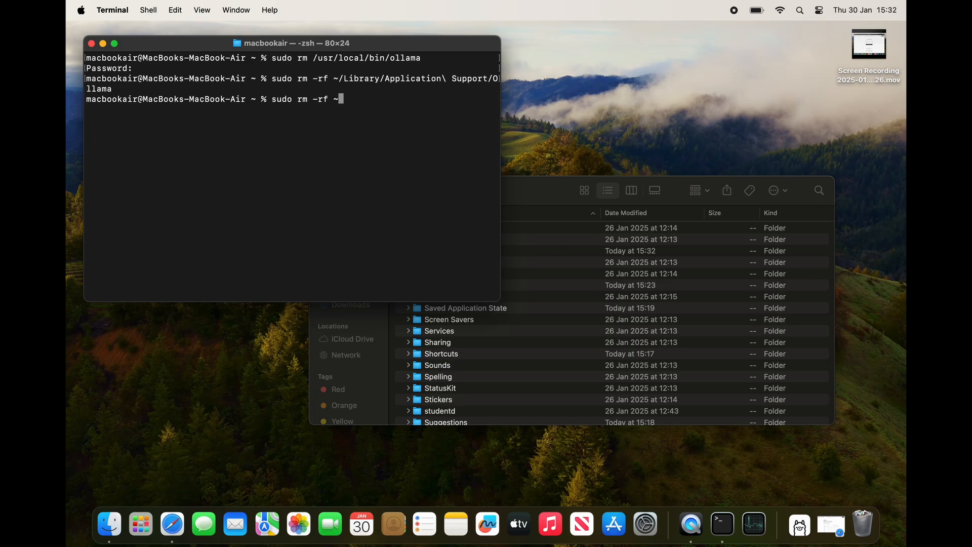
pyautogui.write('/')
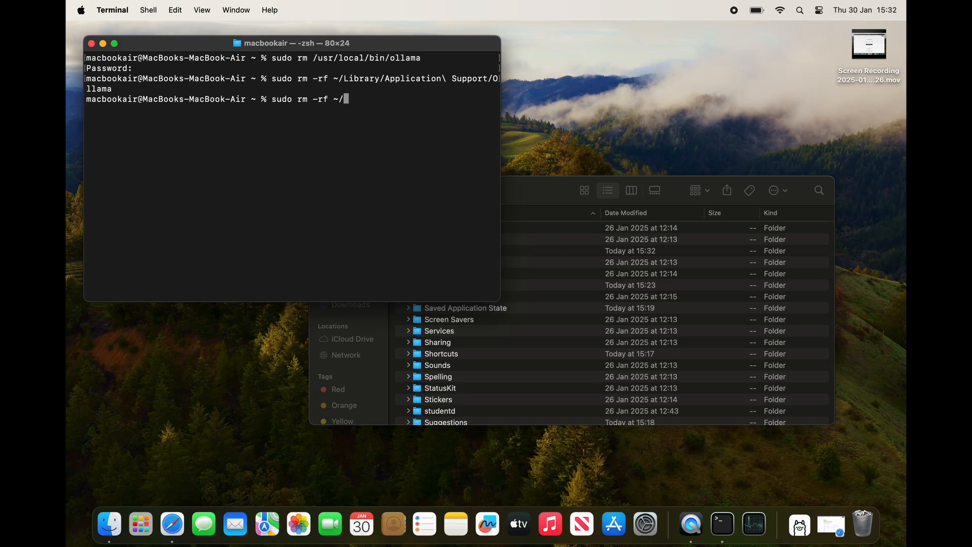
pyautogui.write('.o')
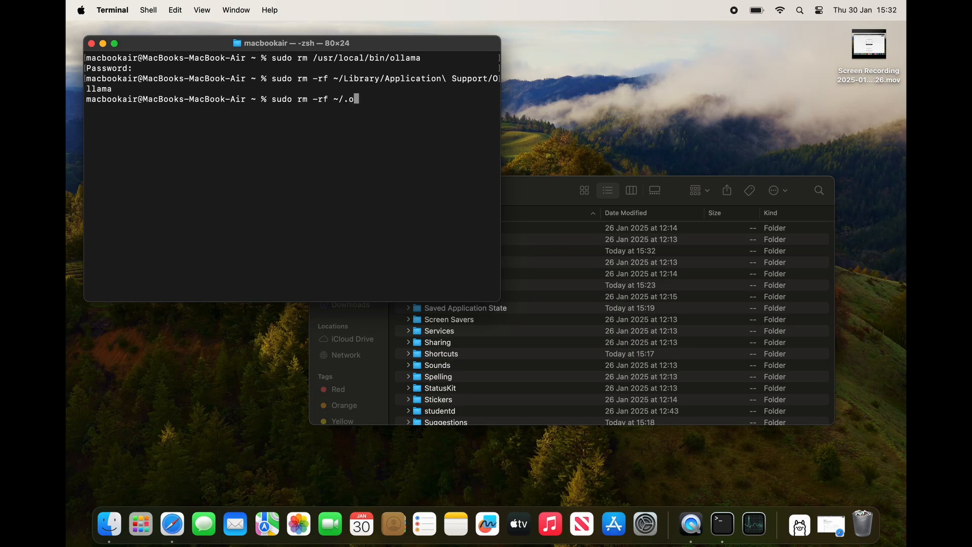
pyautogui.write('llam')
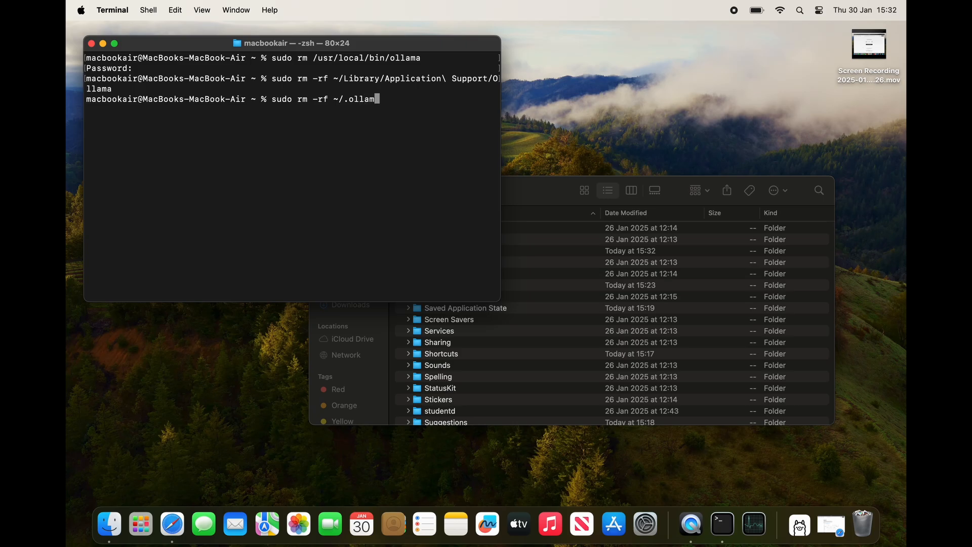